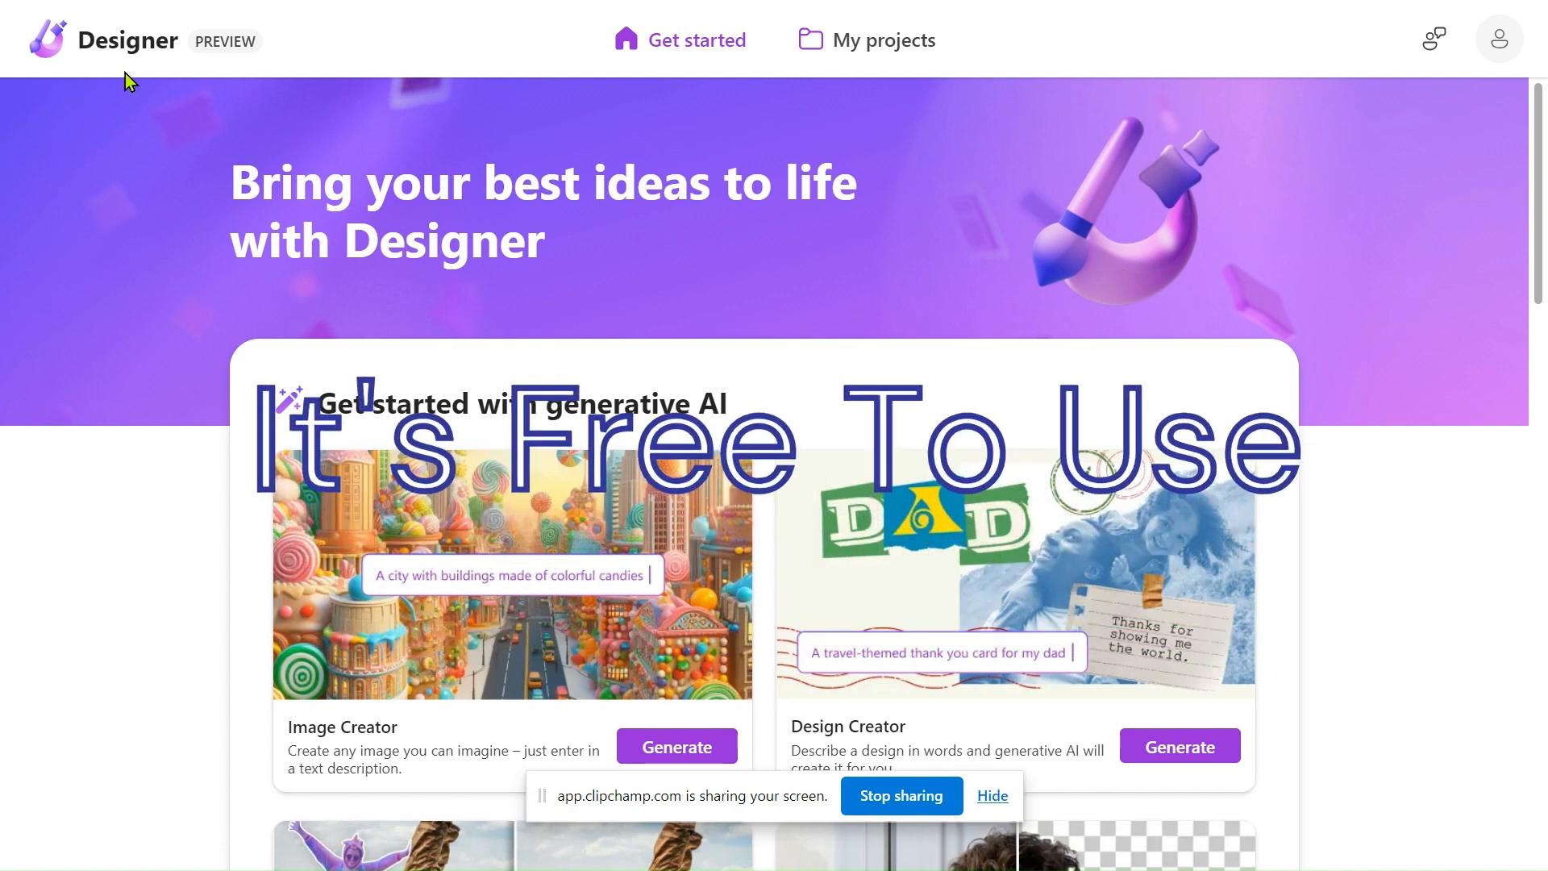
mouse_move(173, 94)
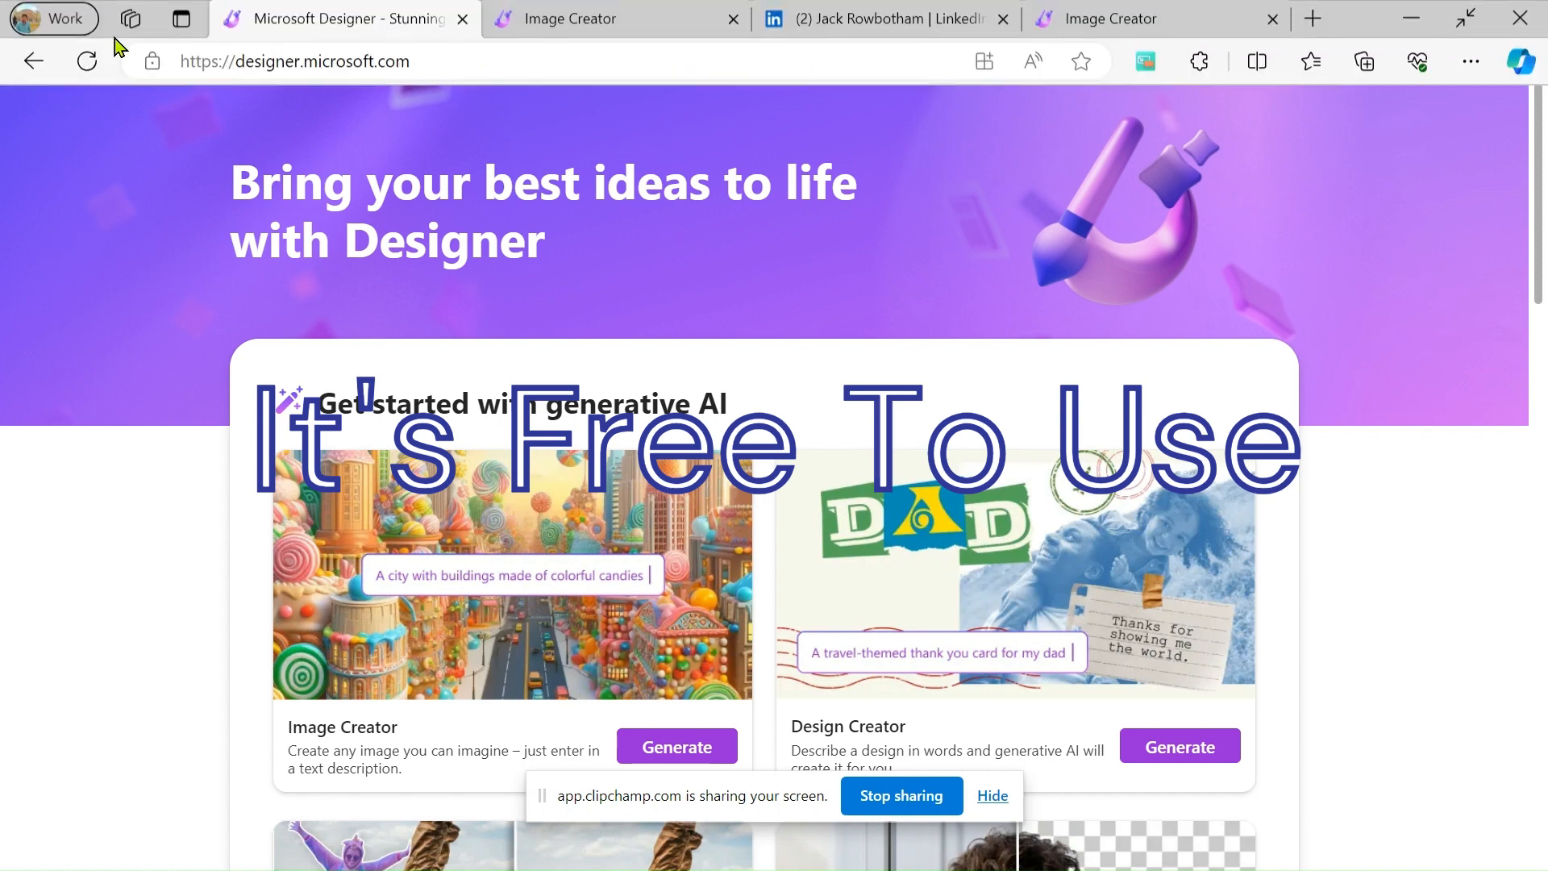
Switch to a Bing search for 'microsoft designer' to see its results
left_click(1311, 19)
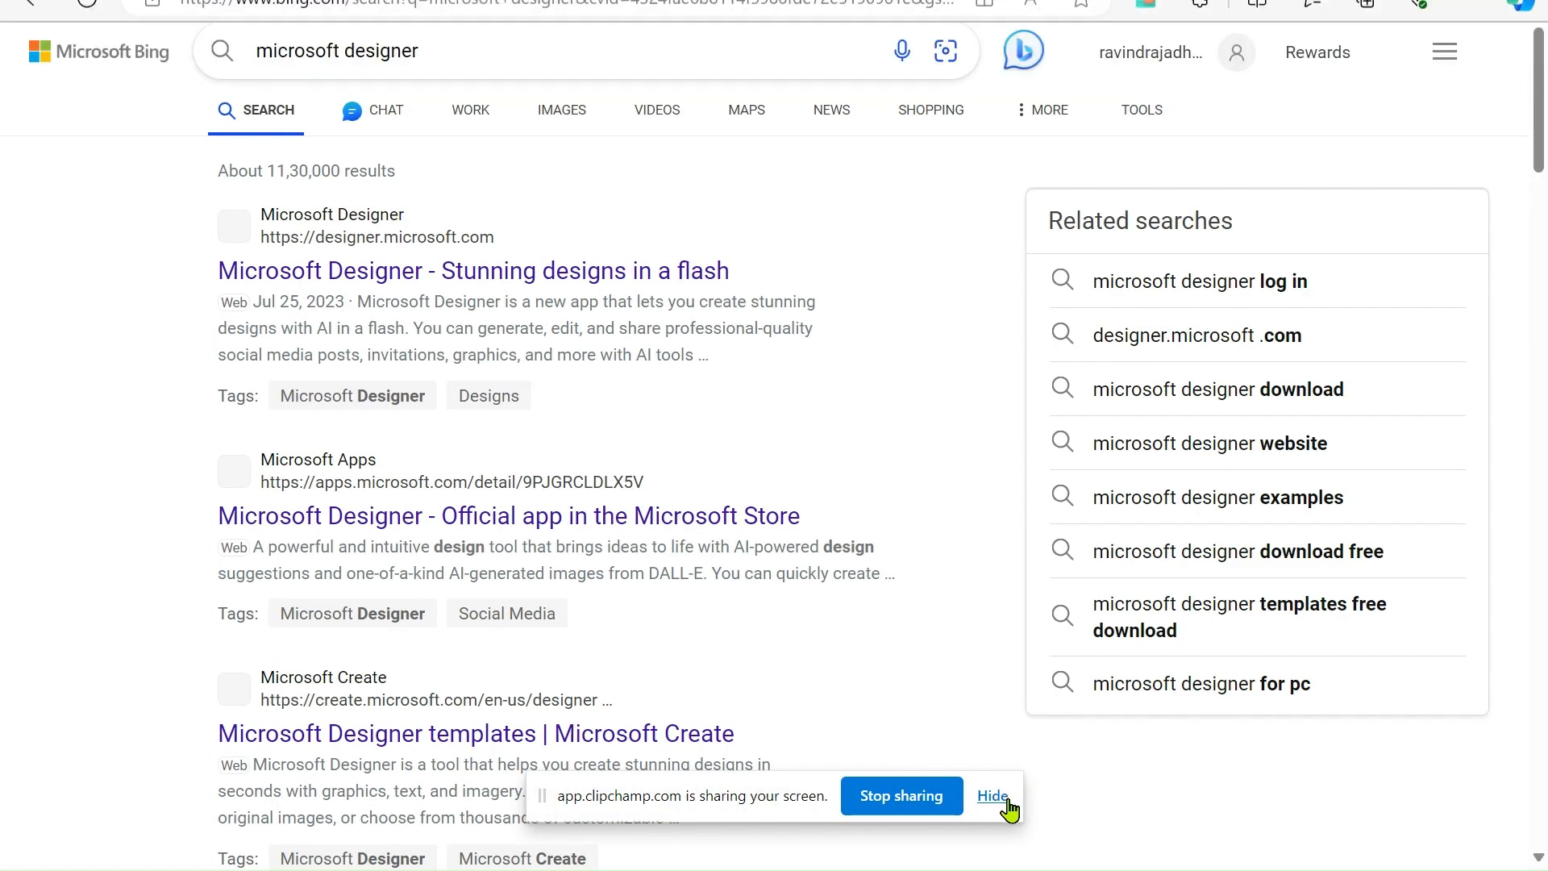
Open the 'Microsoft Designer - Stunning designs in a flash' result from Bing
left_click(993, 796)
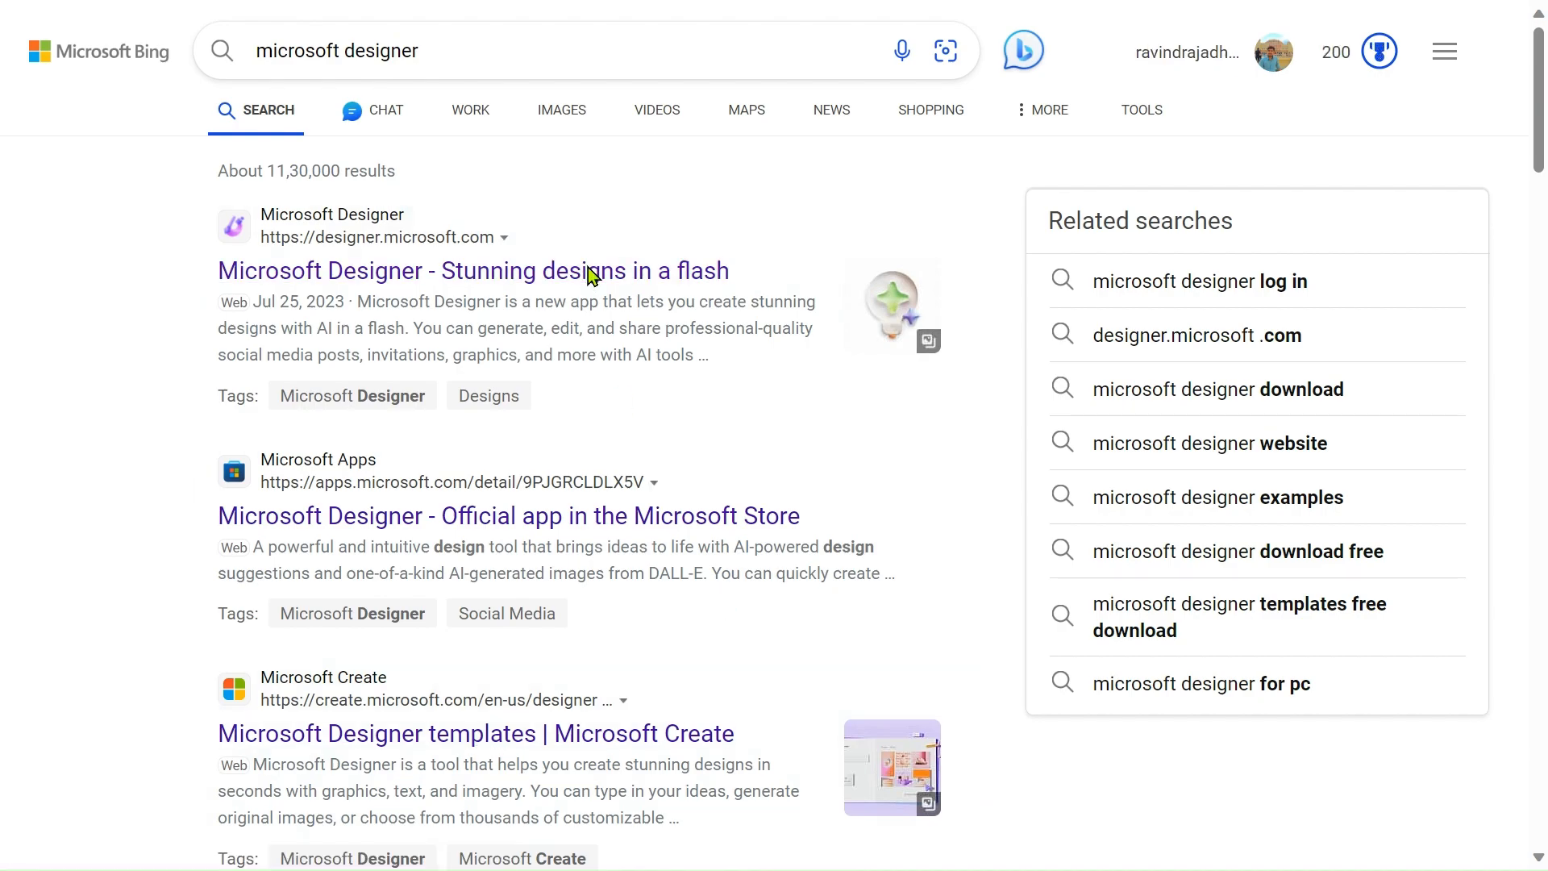
left_click(472, 271)
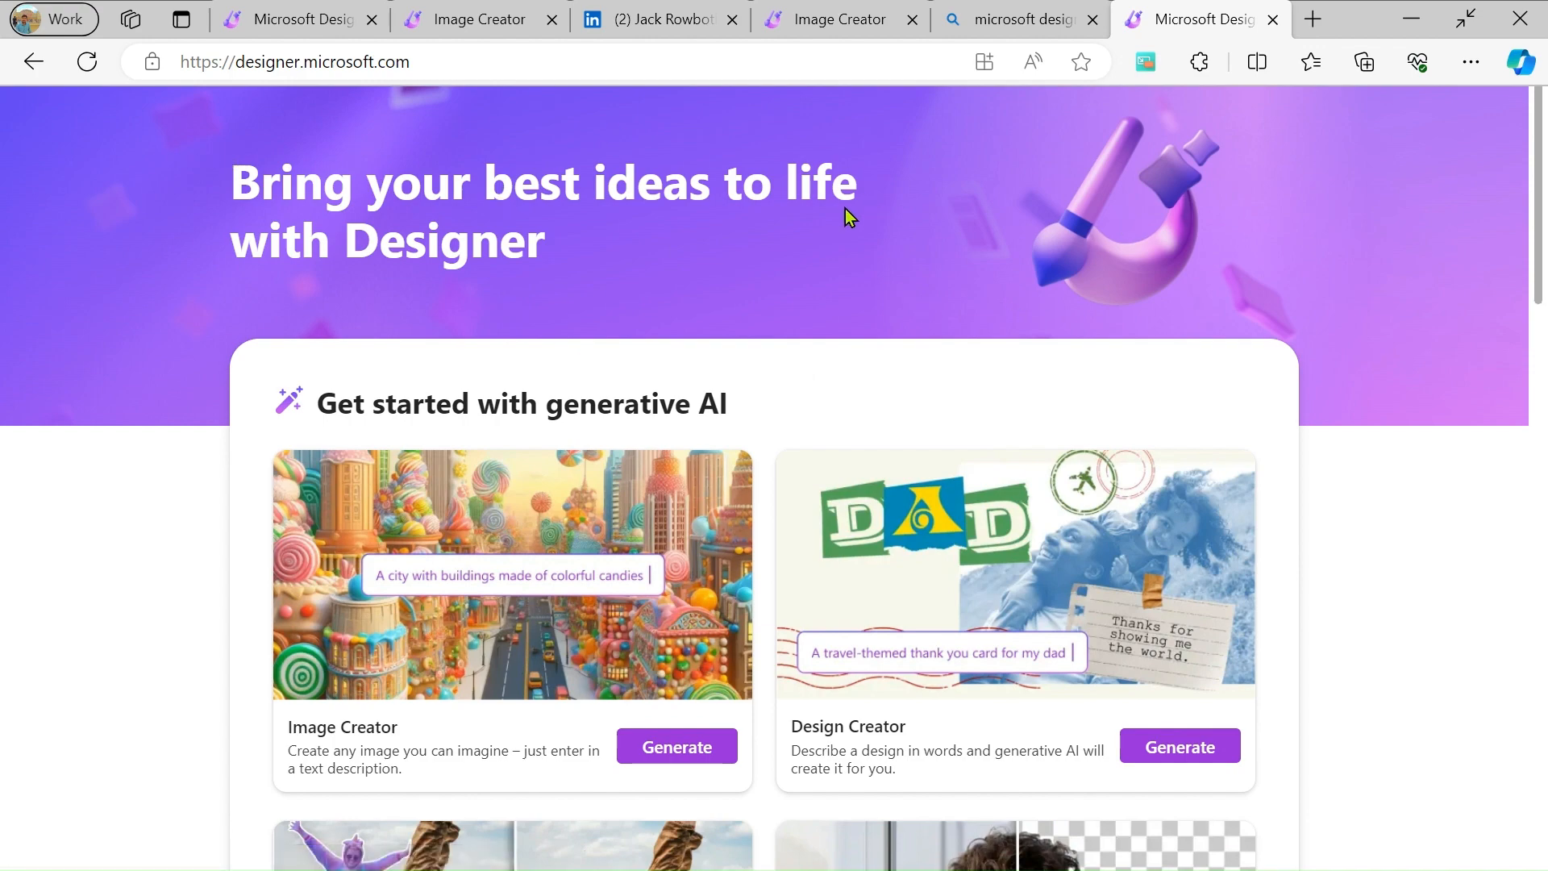
Start Generate on the Image Creator card of the Designer home page
scroll("down", 3)
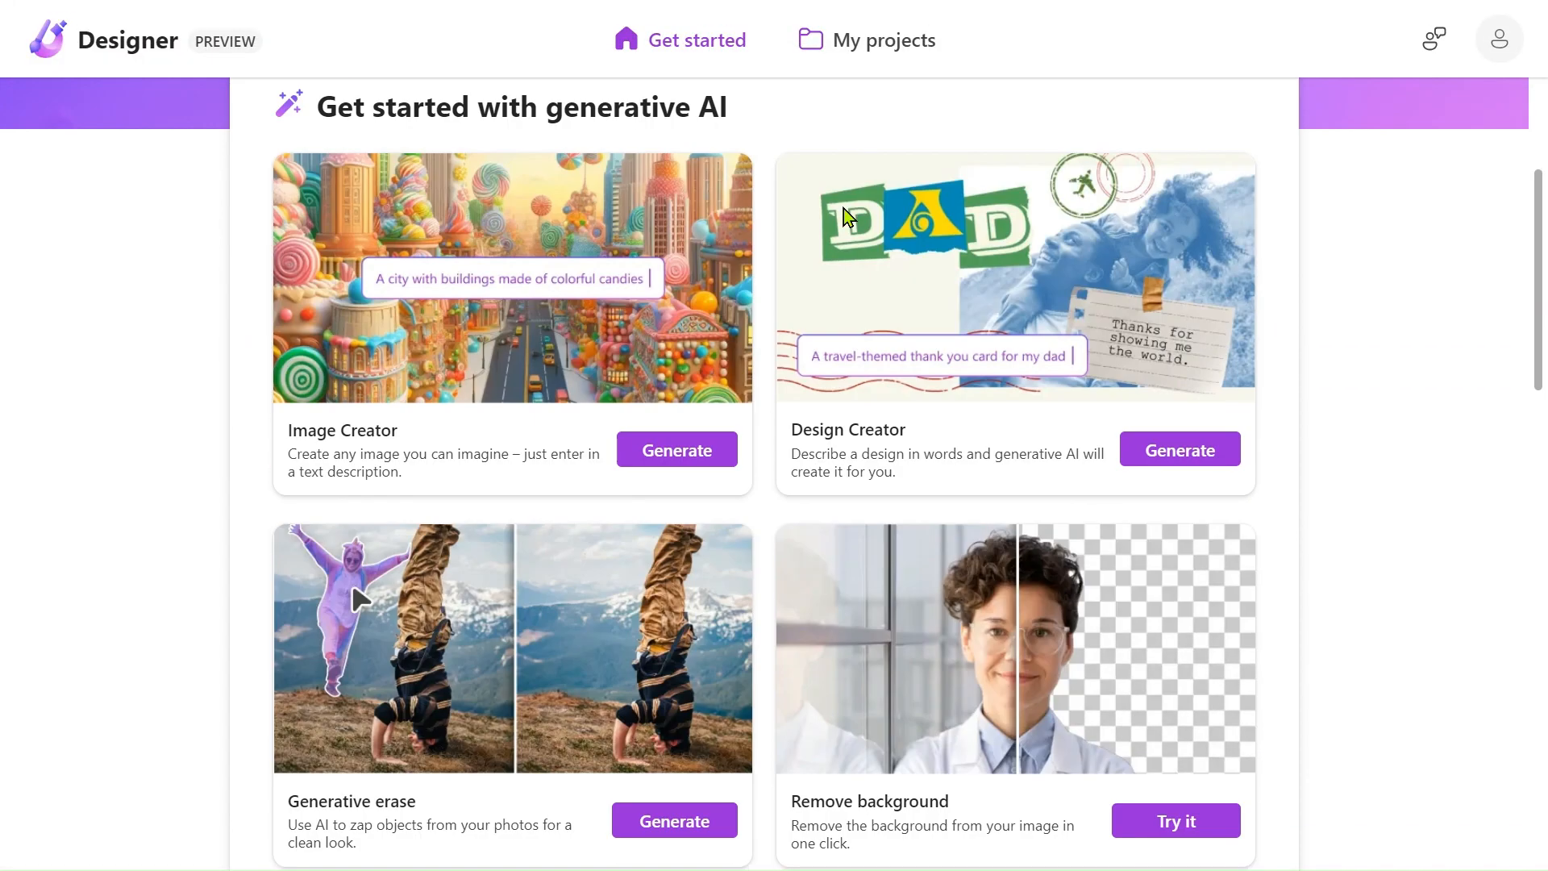
scroll("up", 3)
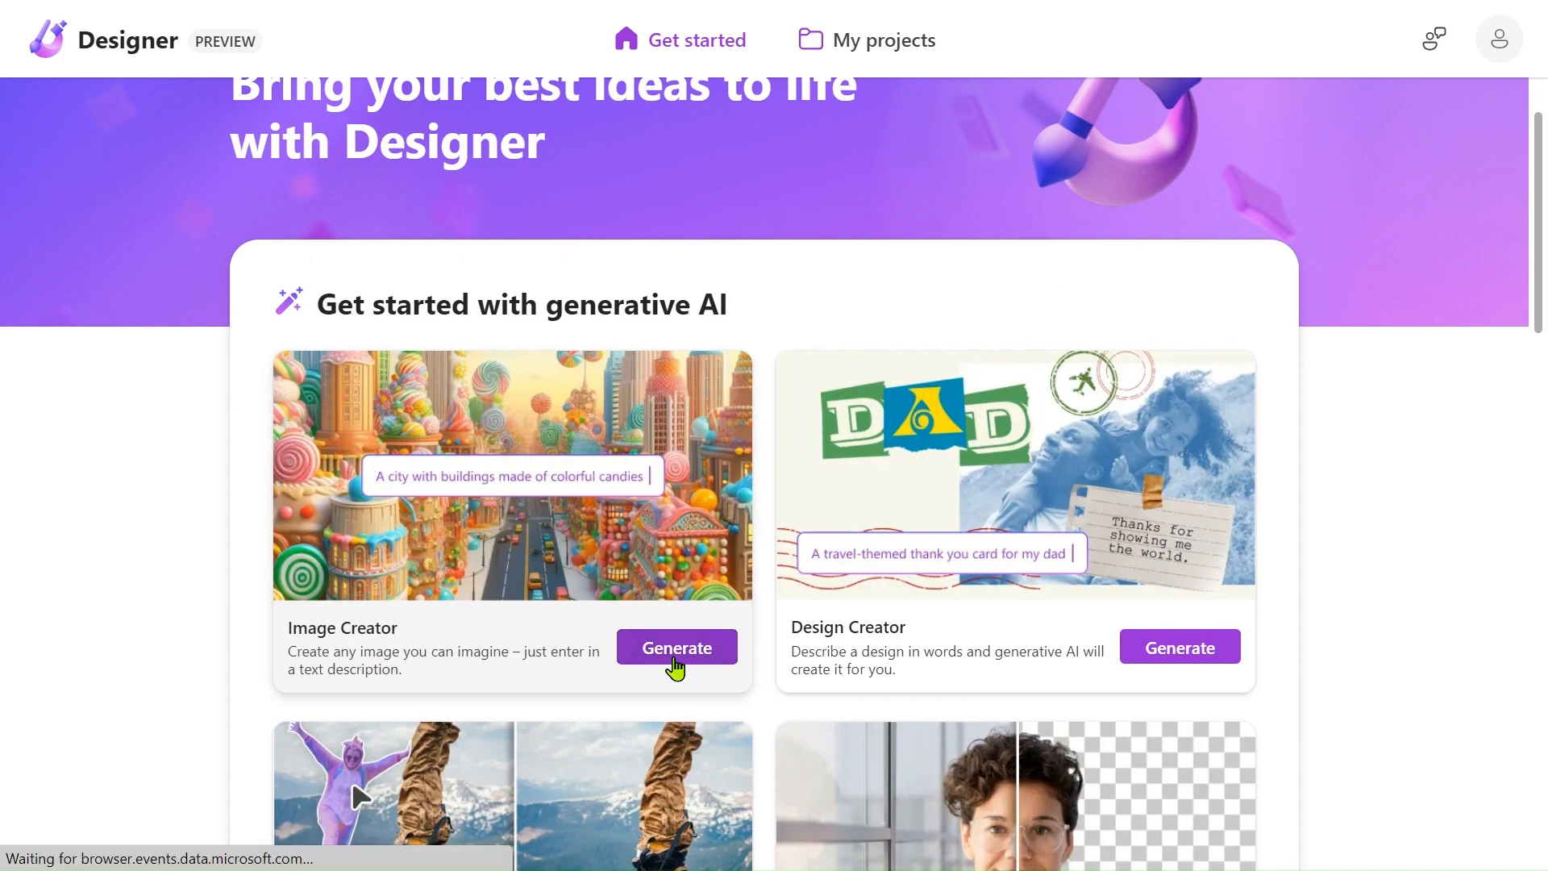
left_click(676, 647)
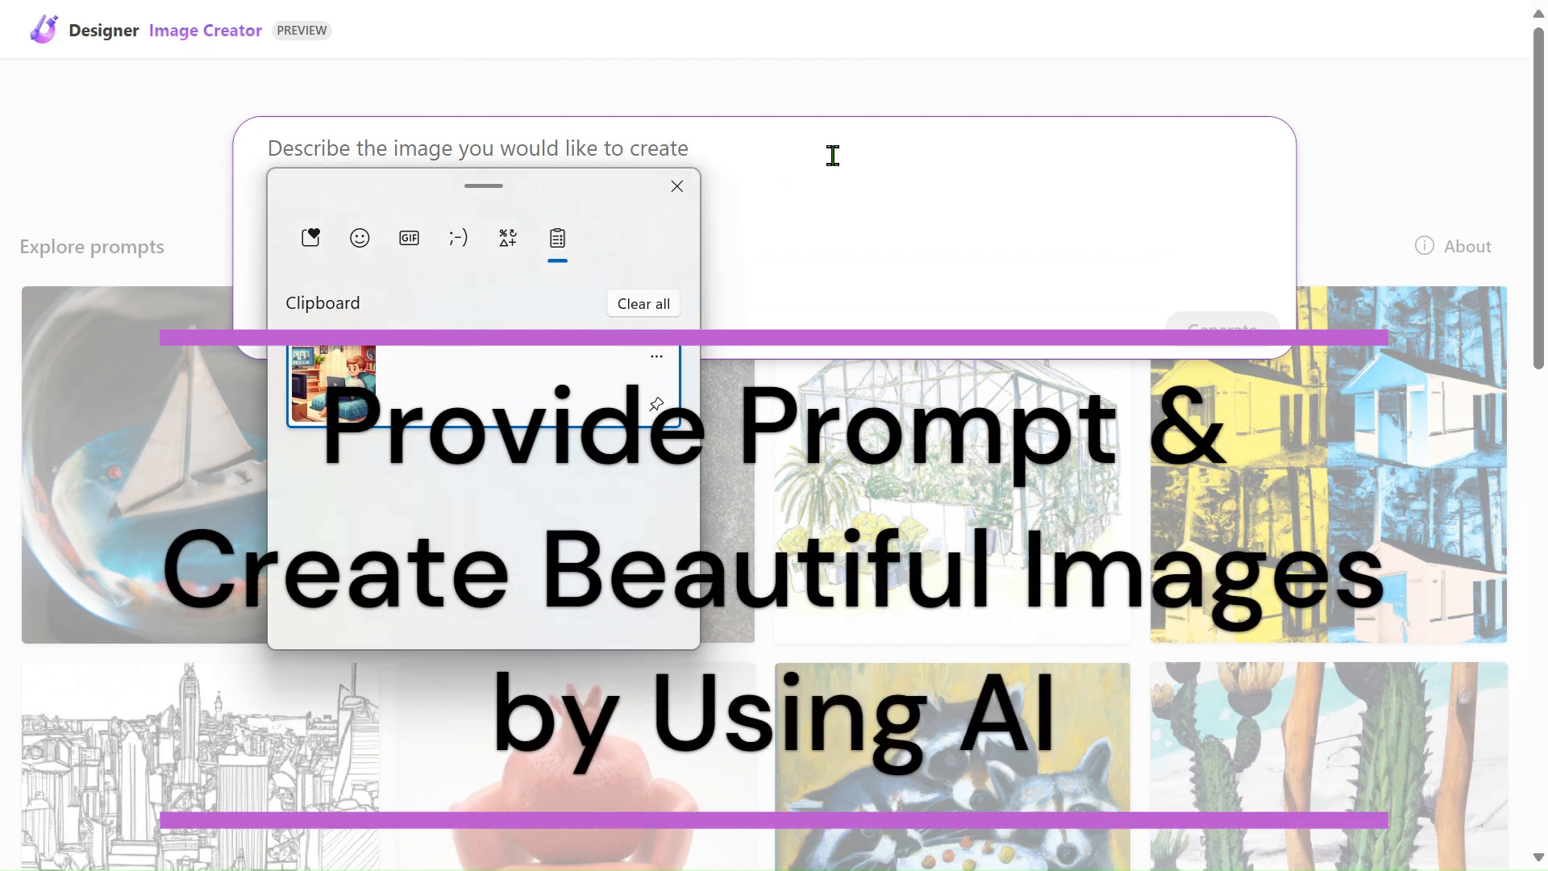
Enter the prompt 'I Cartoon Boy Creating Youtube Videos In Room', accepting the 'Videos' suggestion
left_click(678, 186)
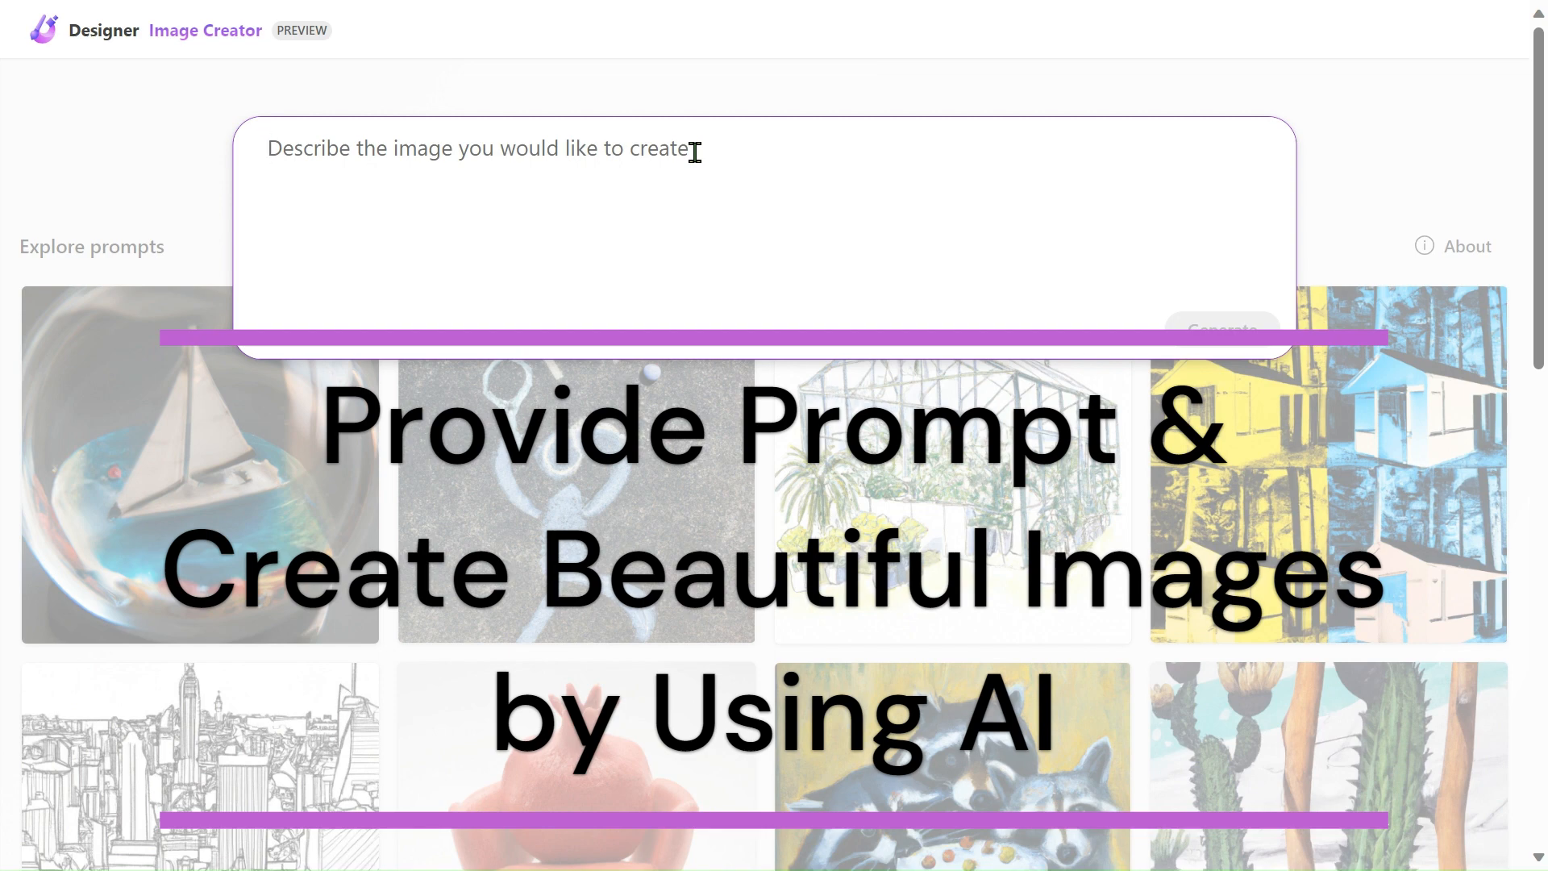
type("Cr")
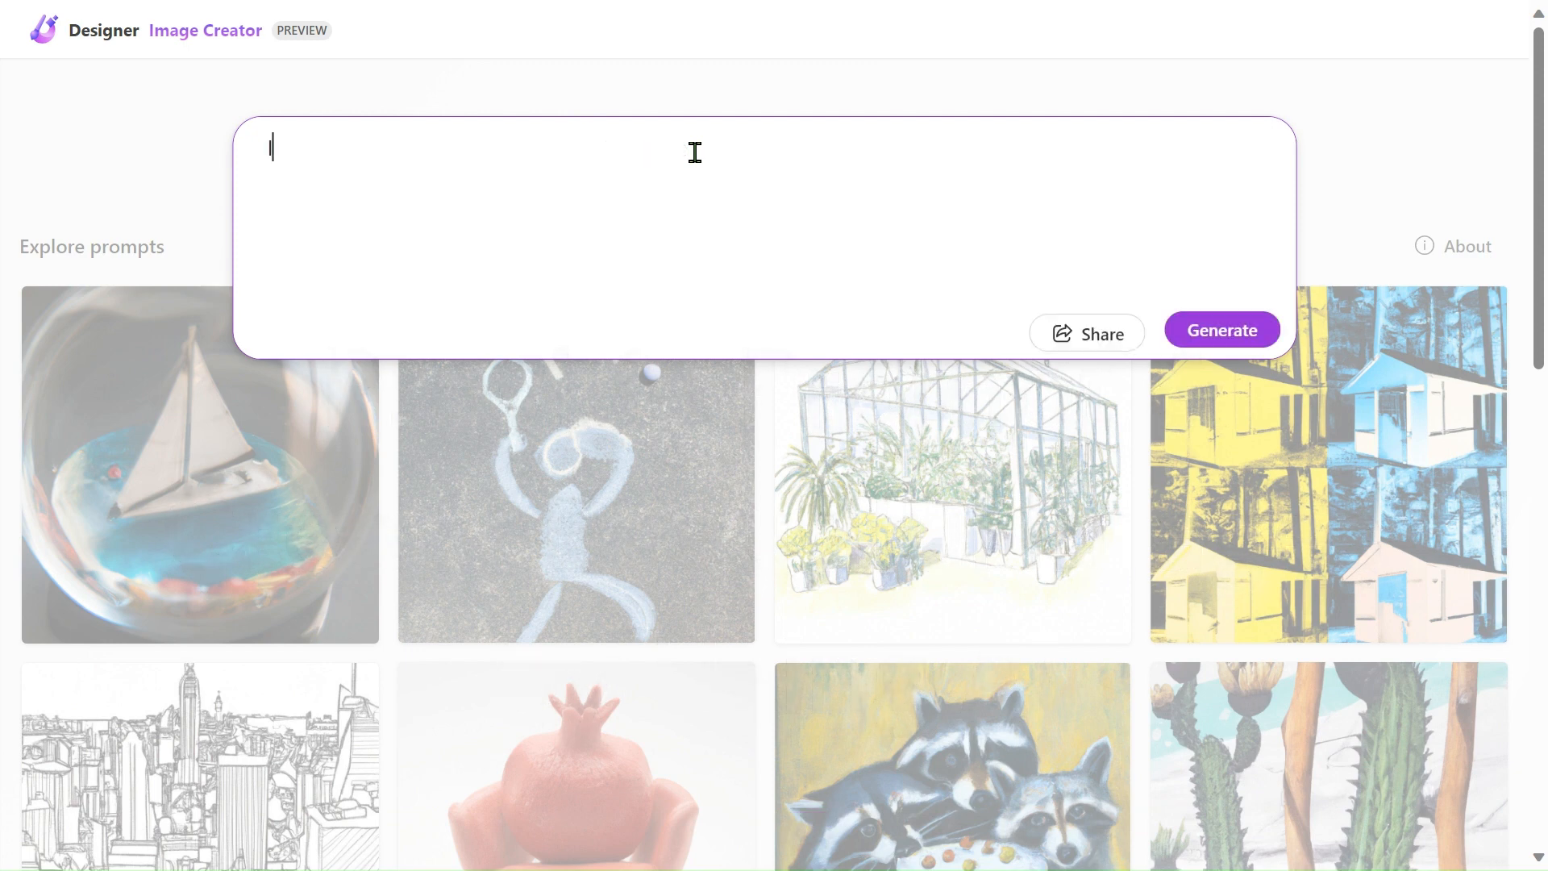
type("I Cart")
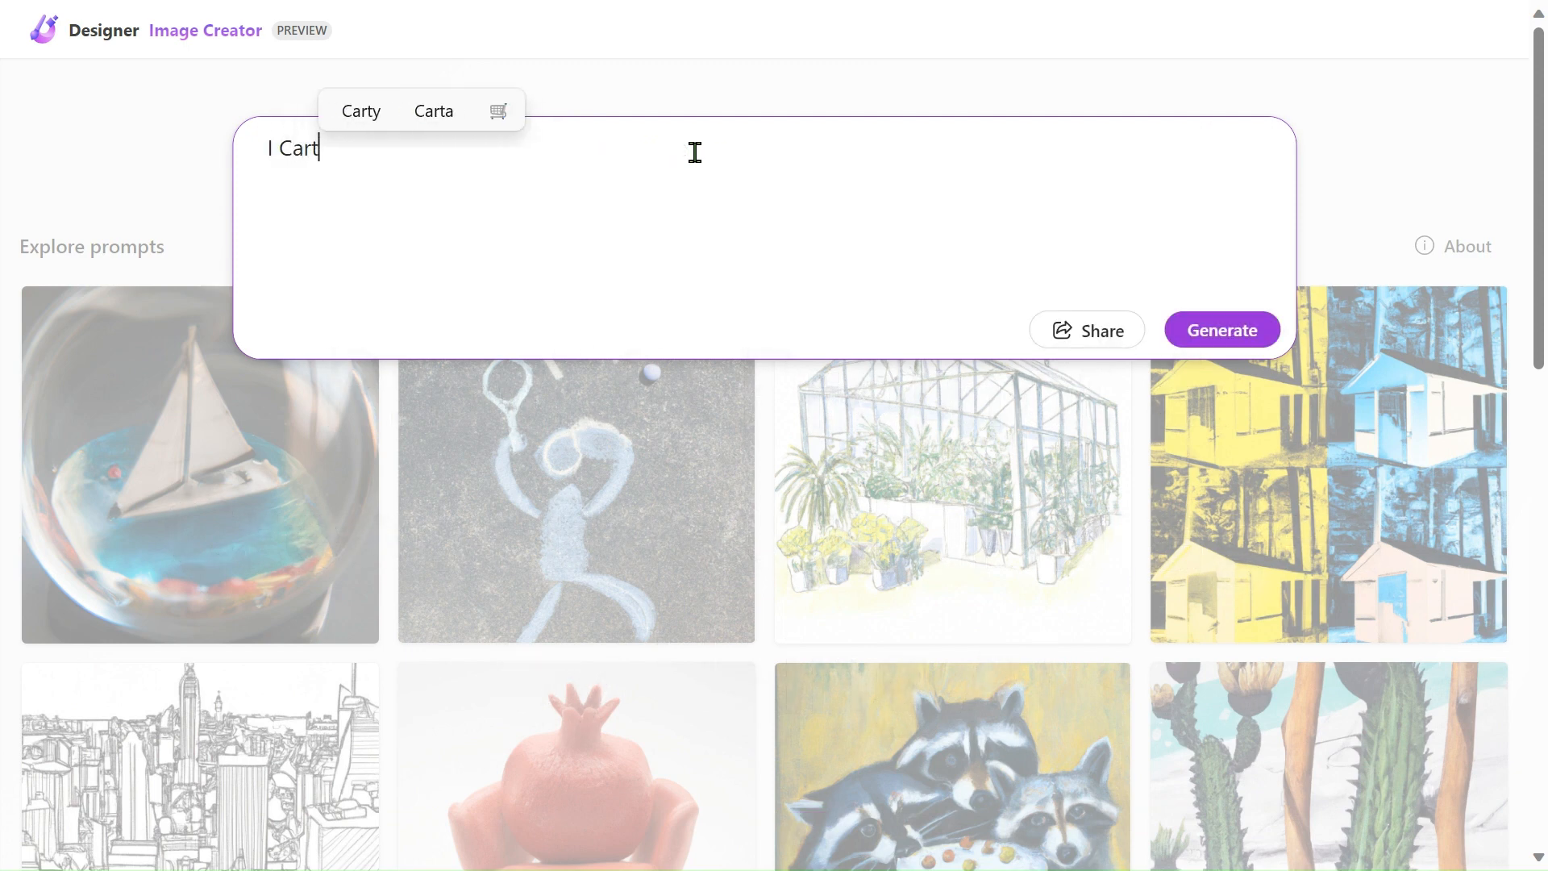
type("oon B")
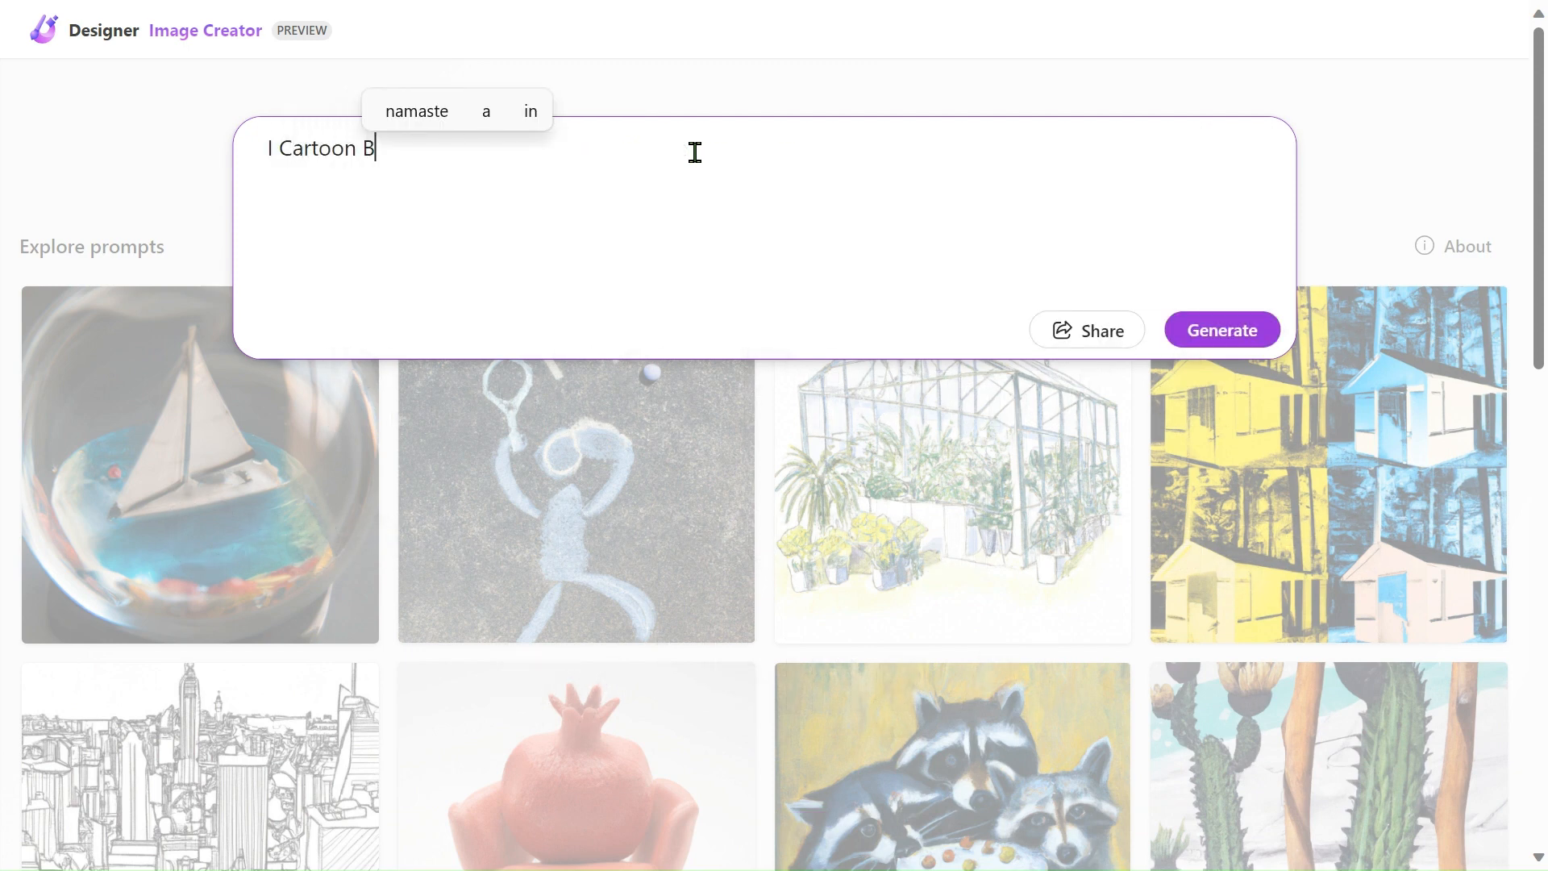
type("oy")
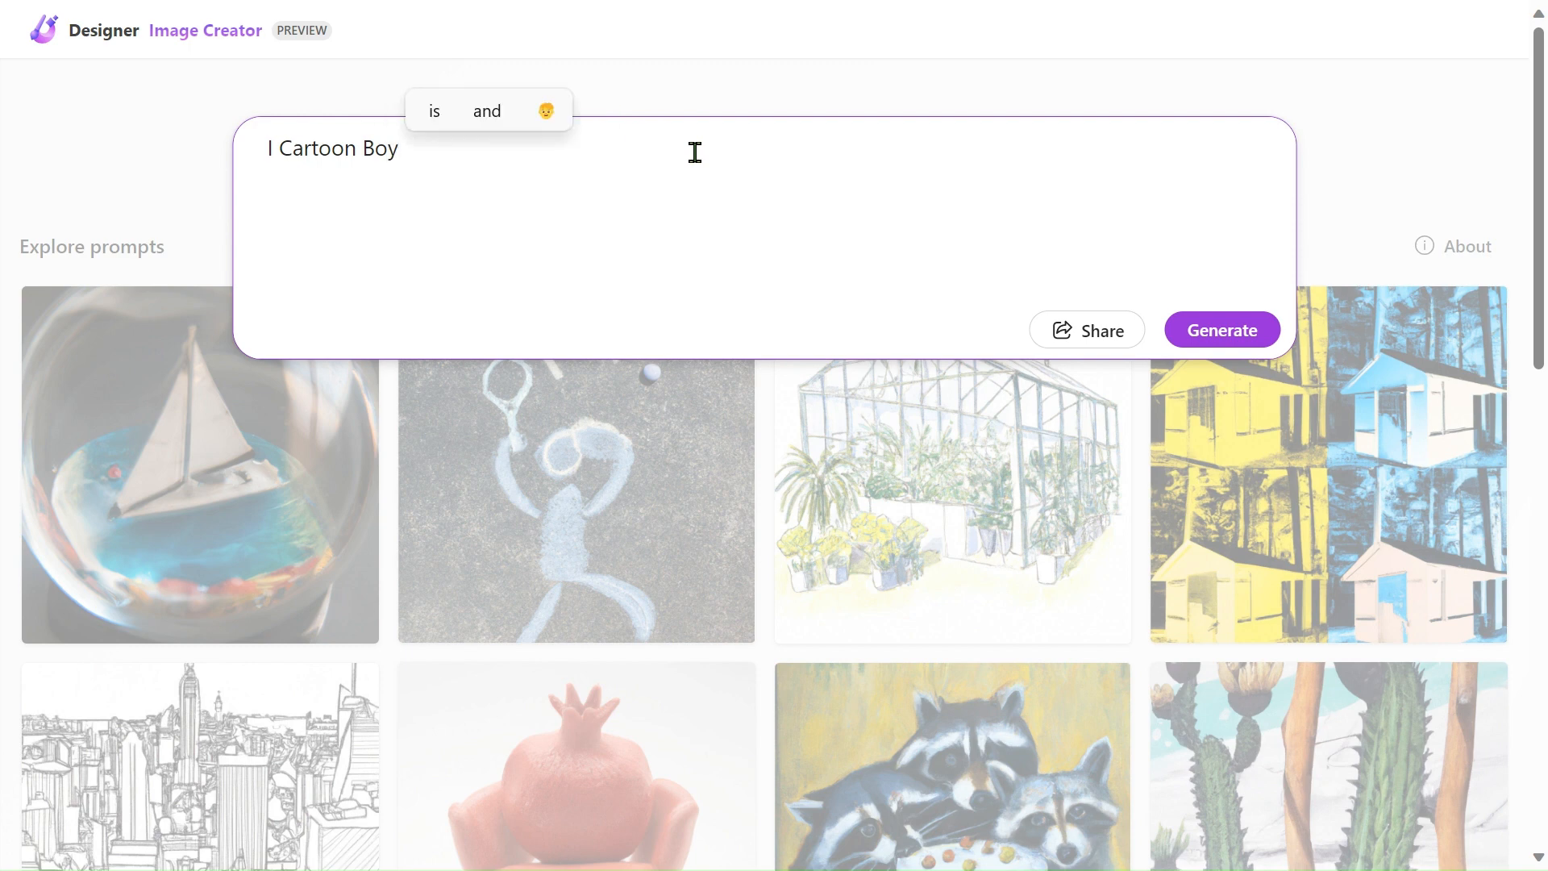
type("Creating Yout")
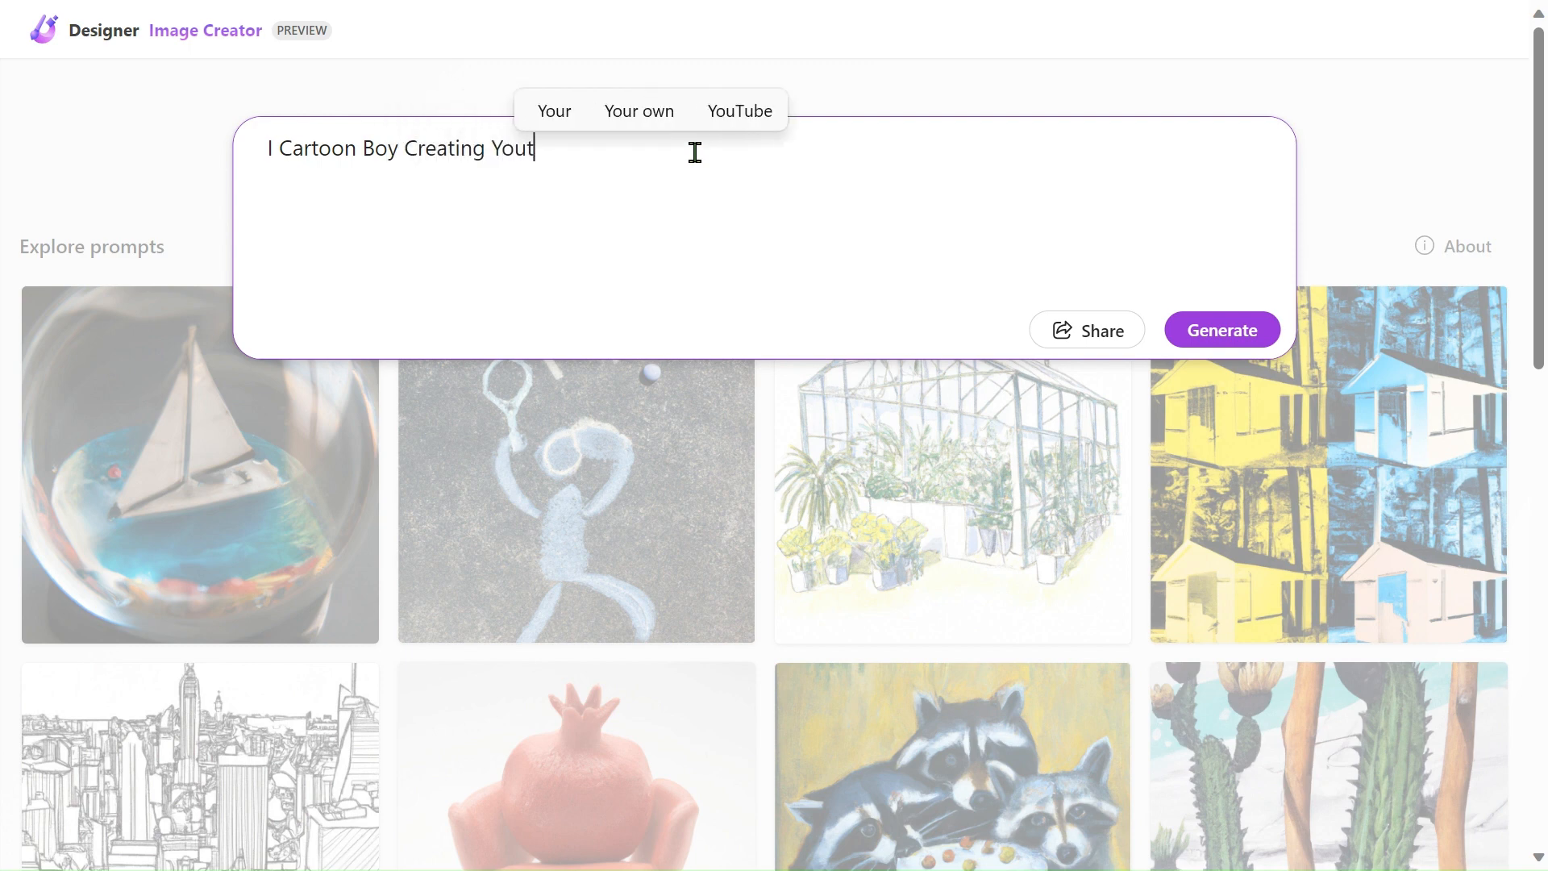
type("ube Vid")
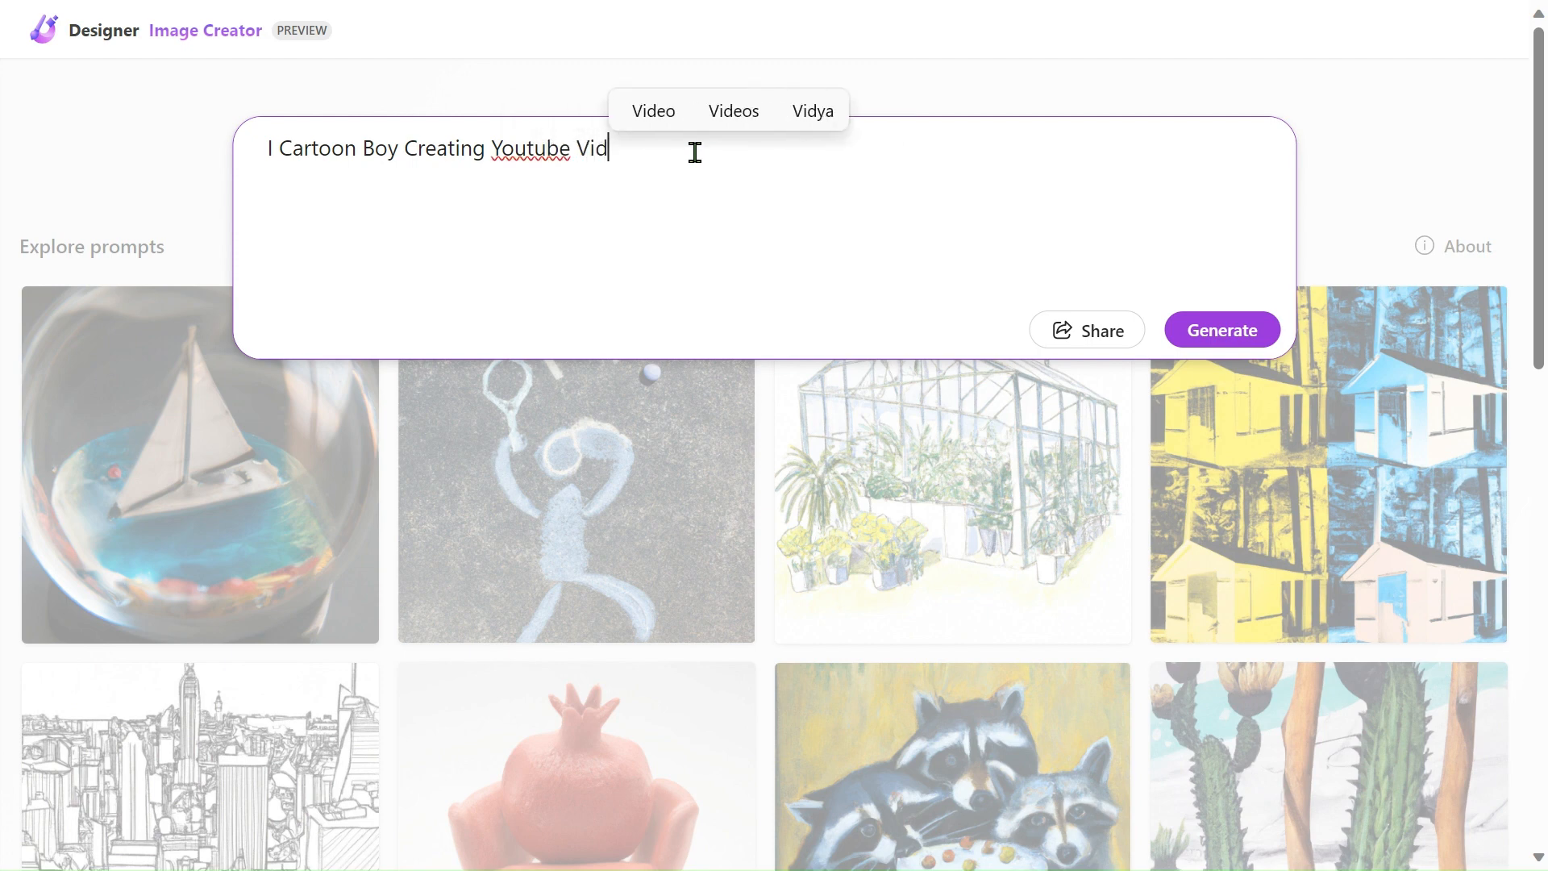
left_click(733, 110)
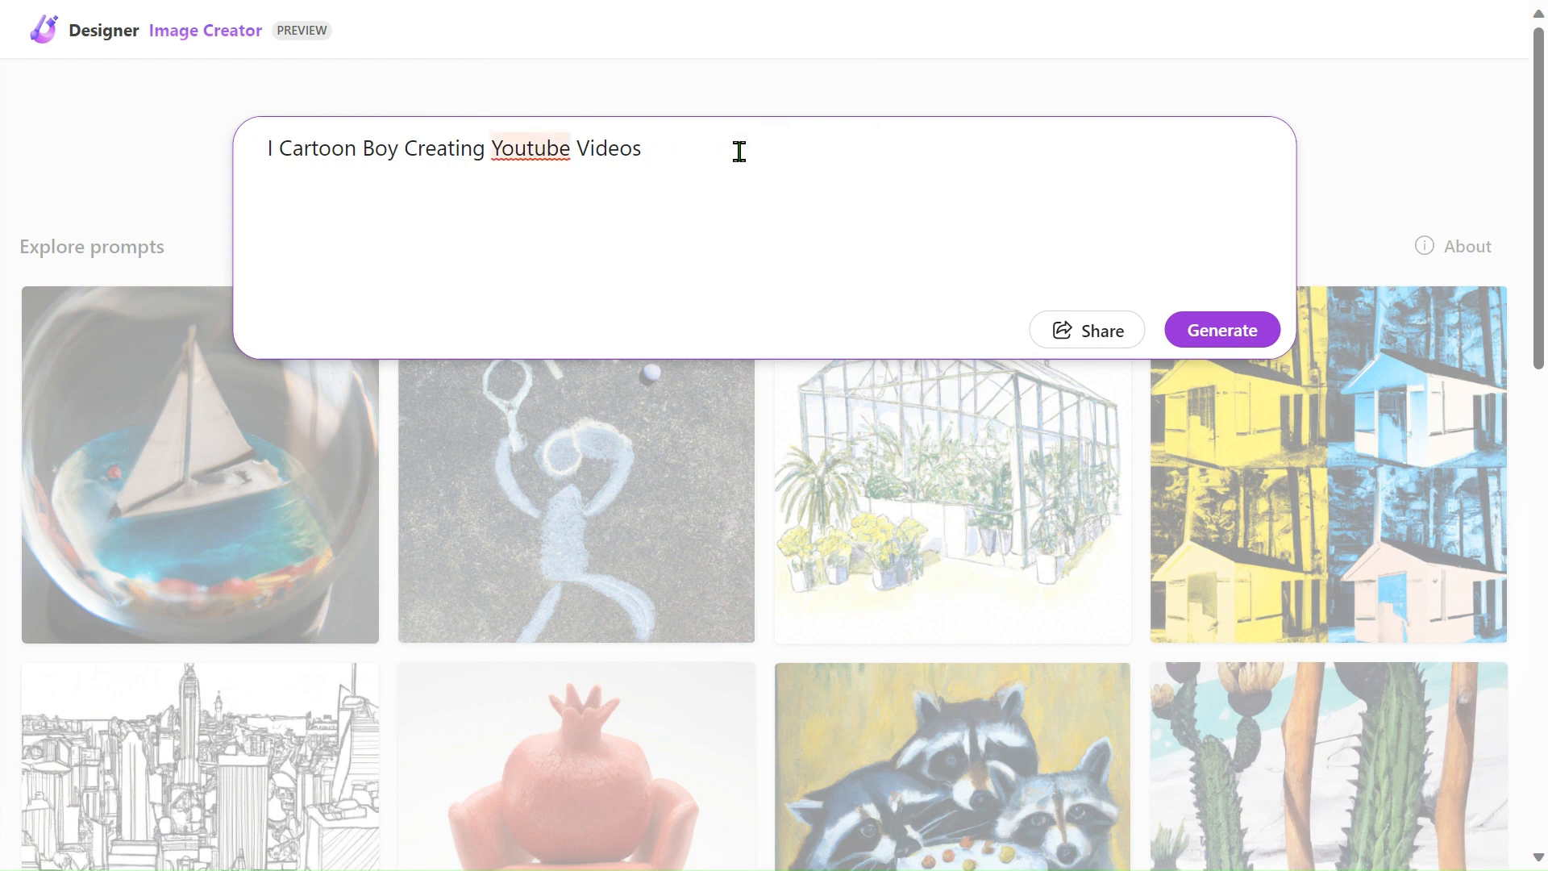
type("In Ro")
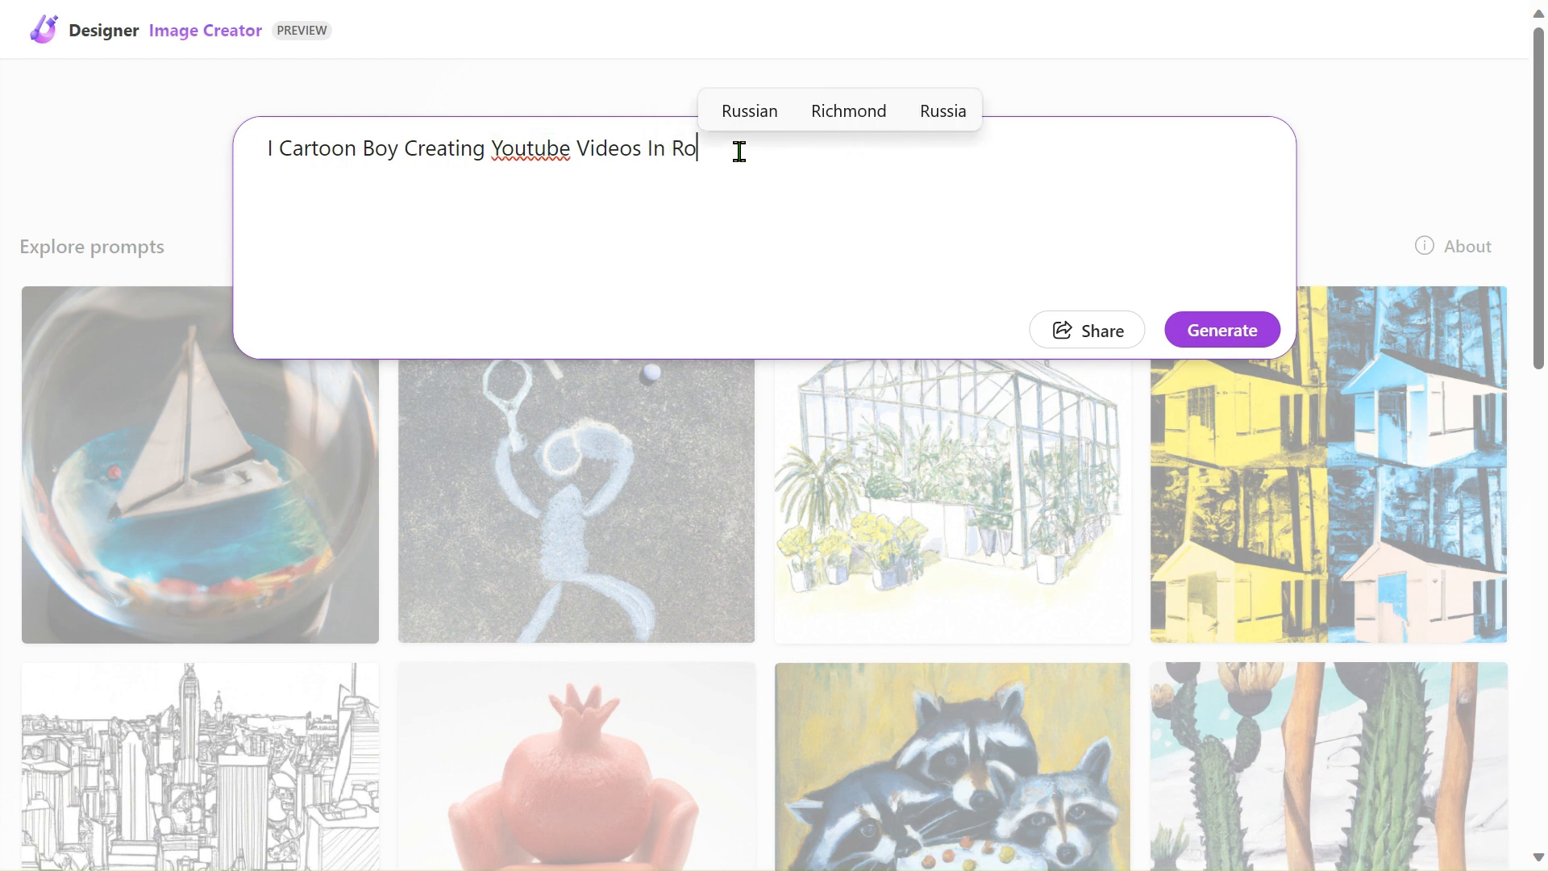
type("om")
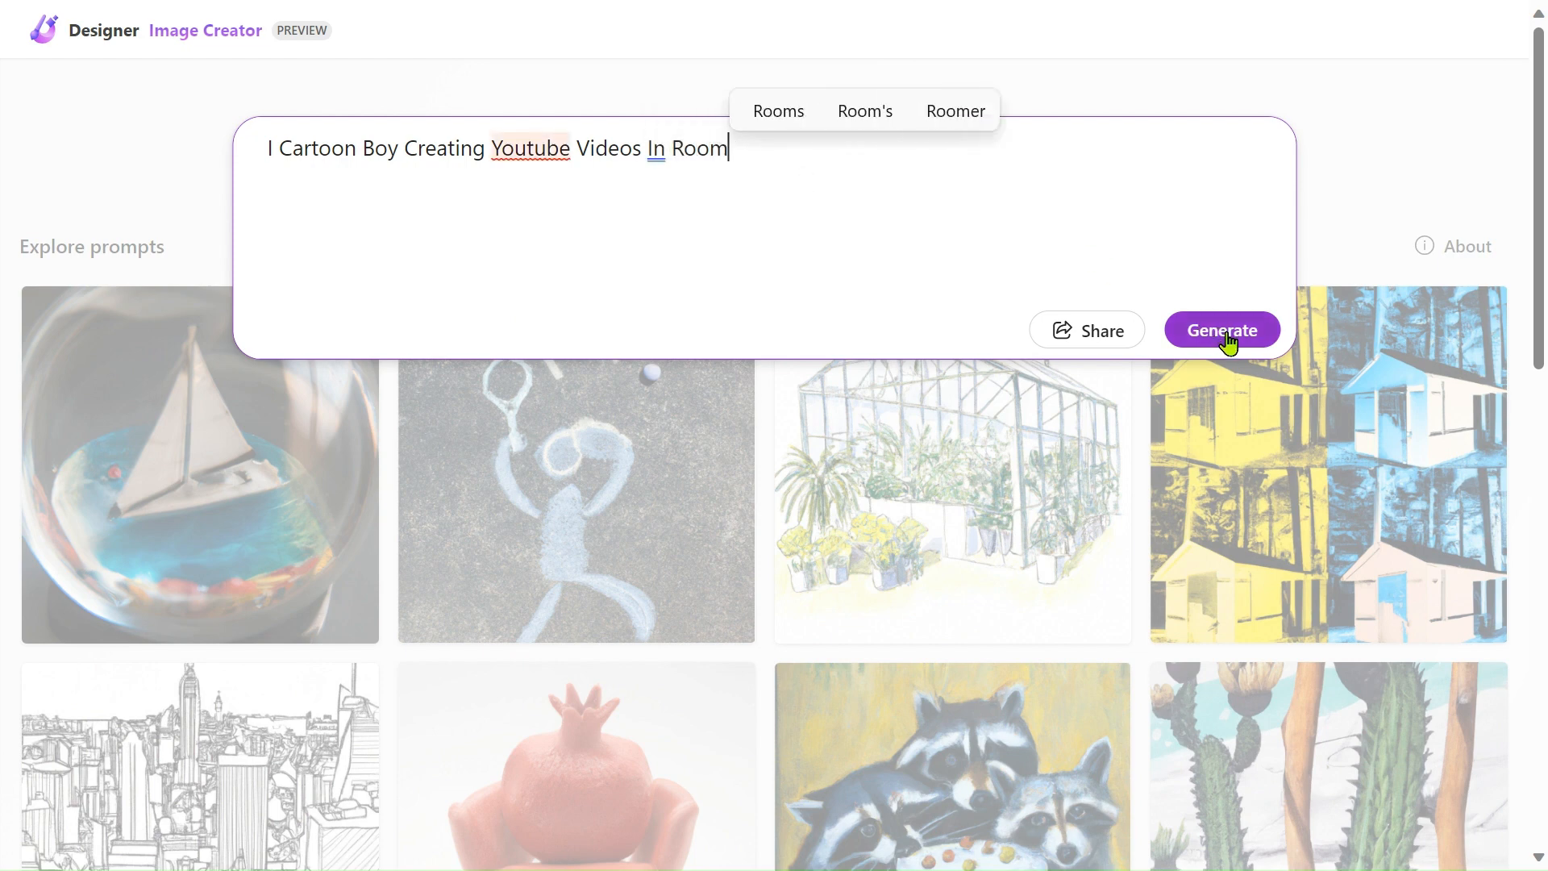
Generate two cartoon boy images, download the microphone one, and switch to LinkedIn
left_click(1222, 329)
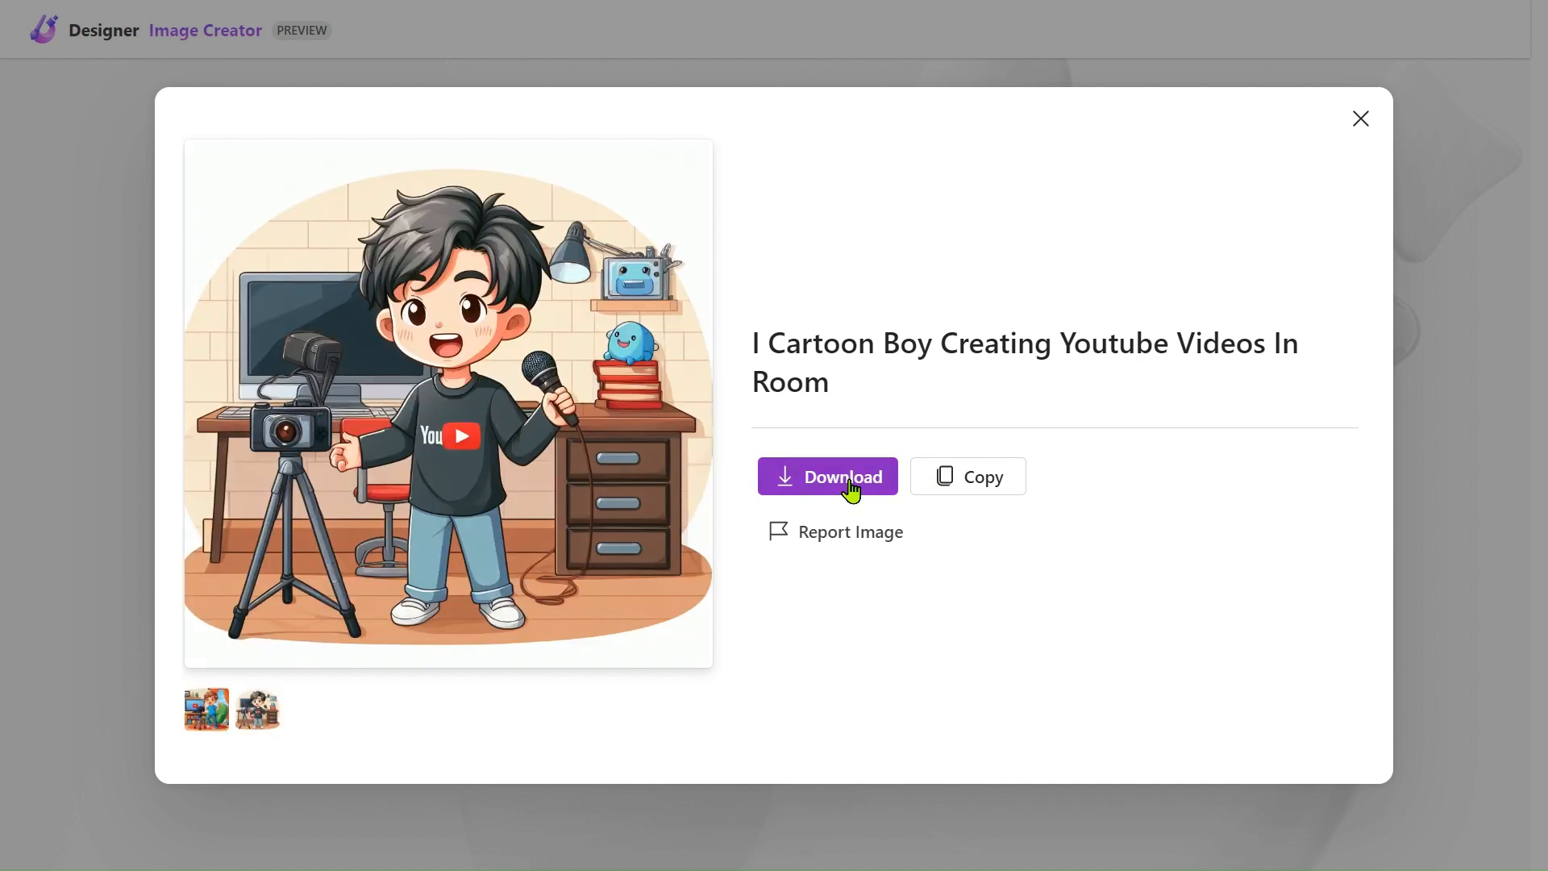
left_click(827, 477)
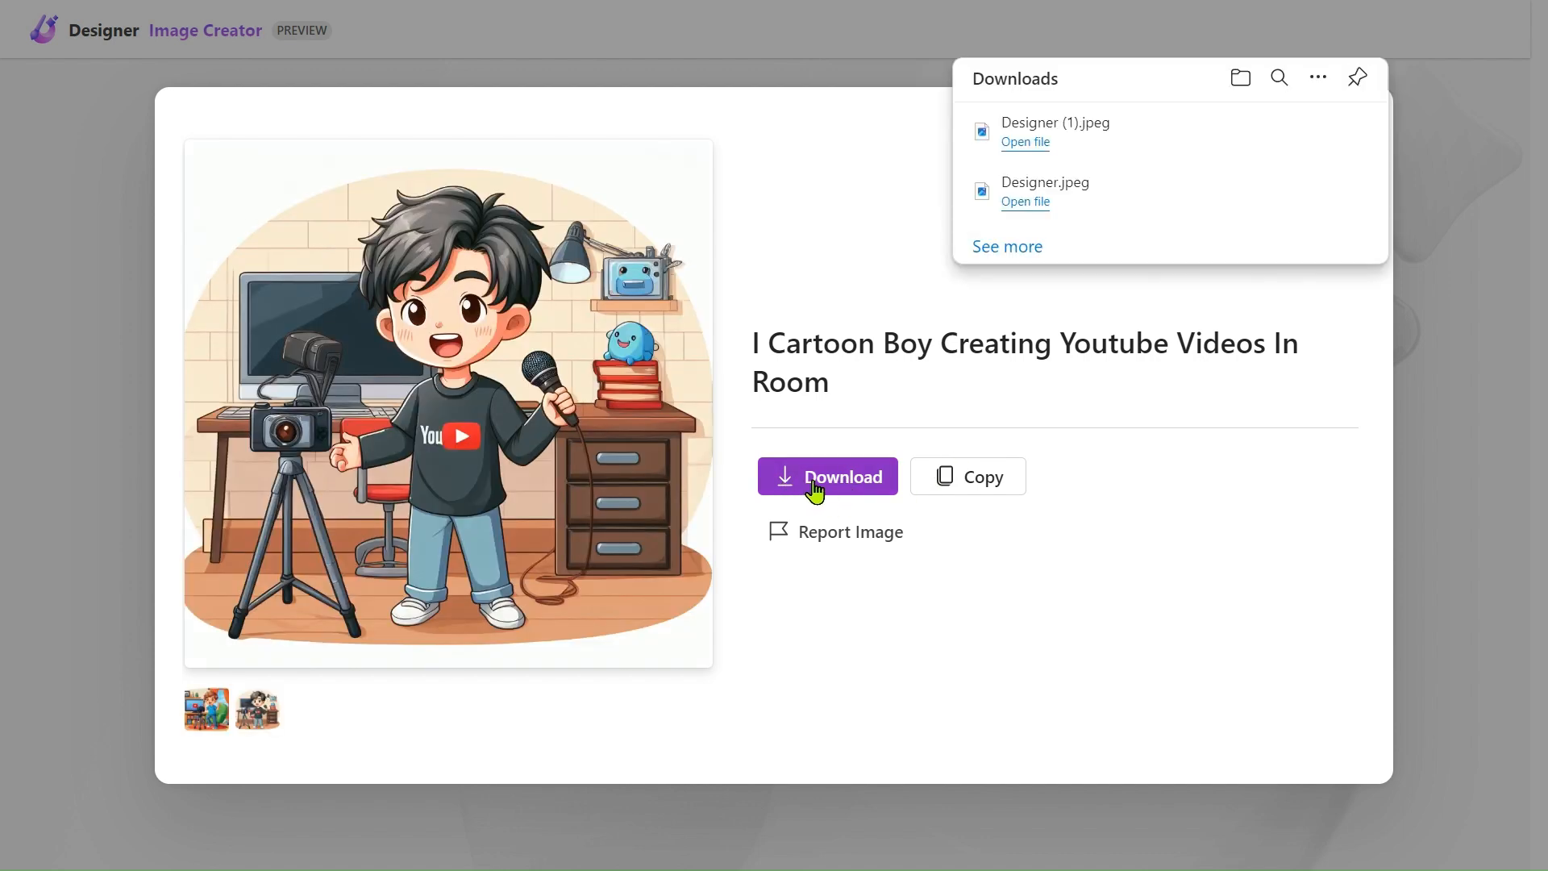
mouse_move(928, 183)
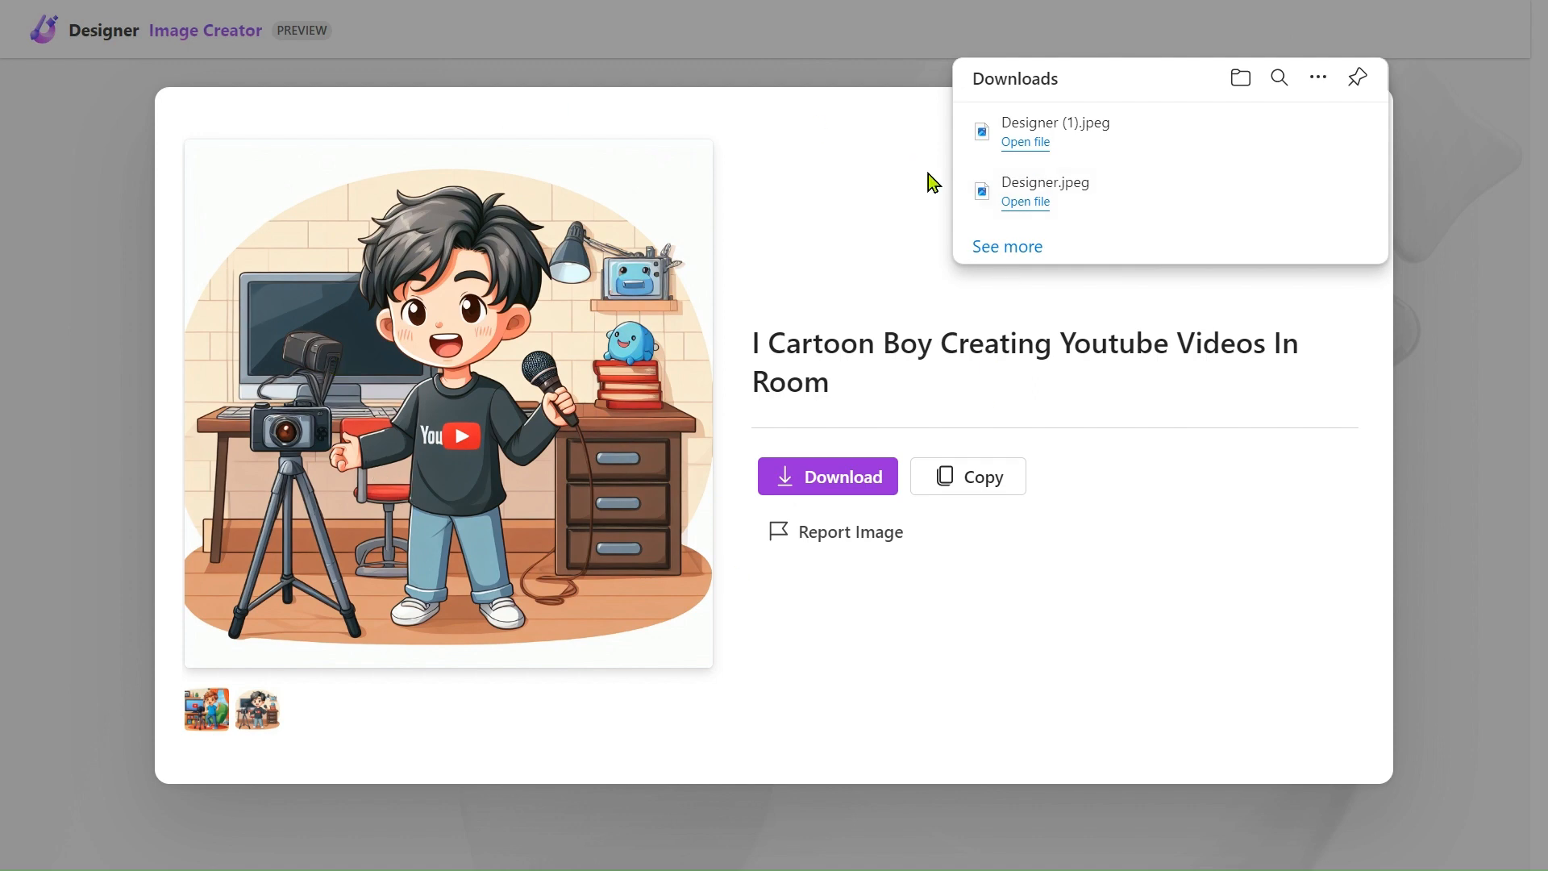
mouse_move(911, 660)
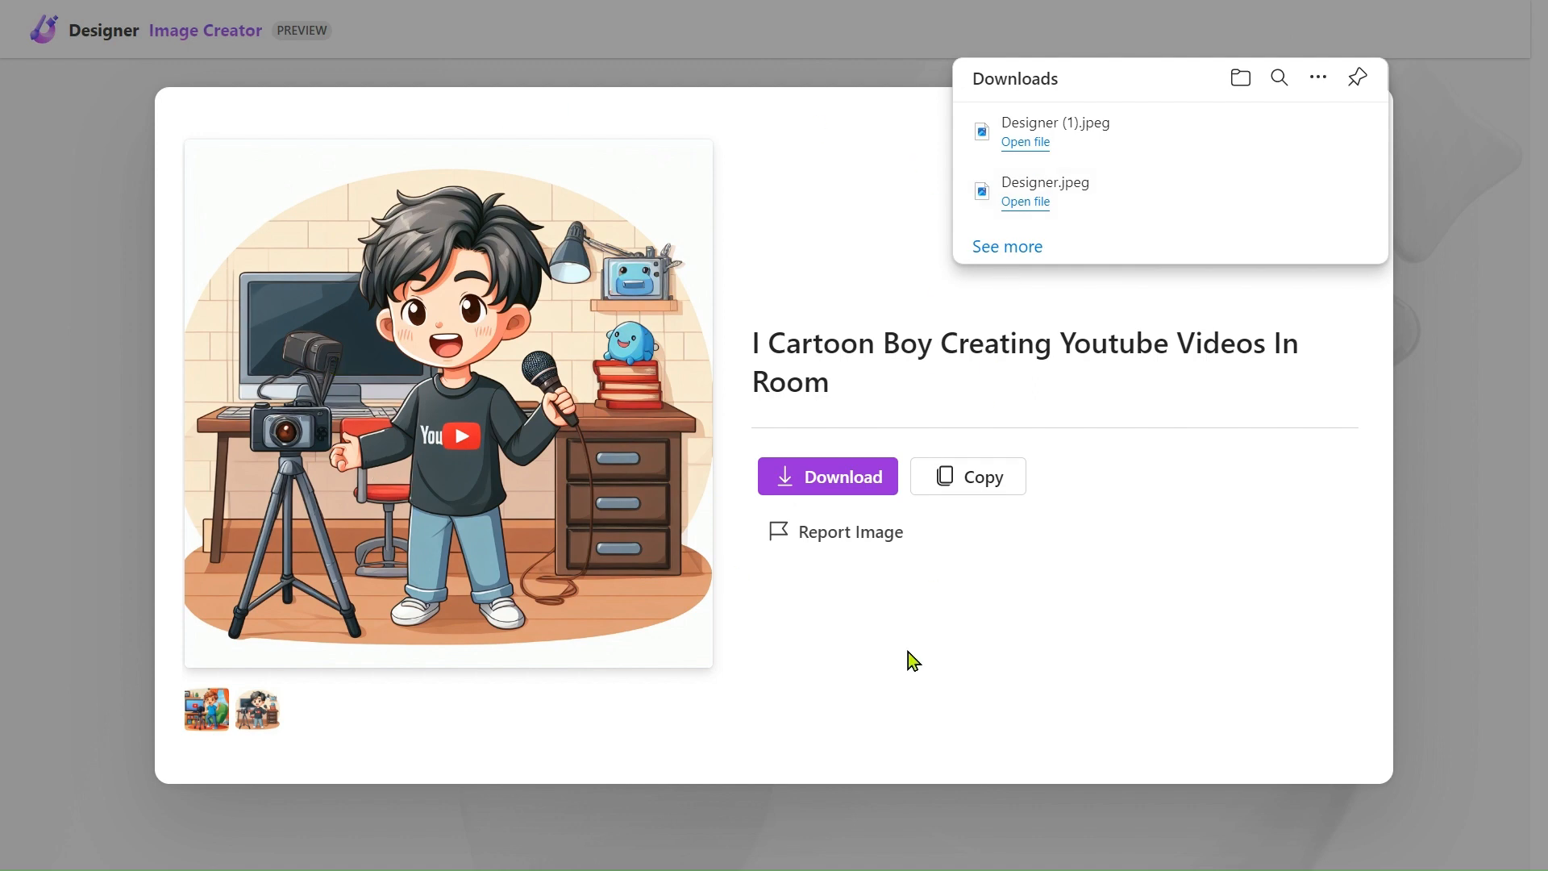
mouse_move(1316, 109)
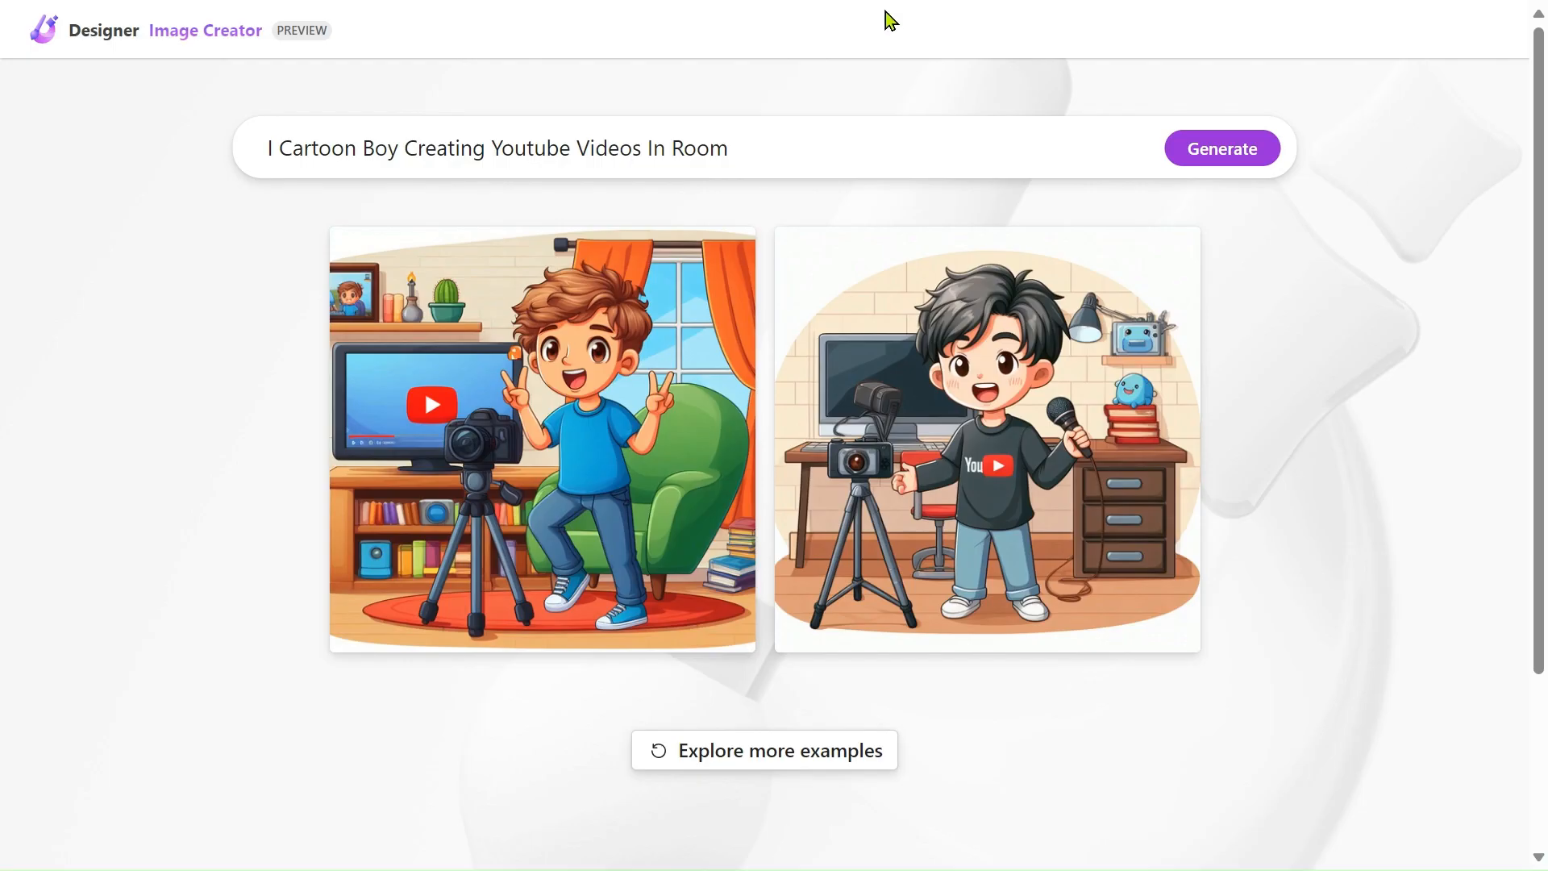
left_click(657, 18)
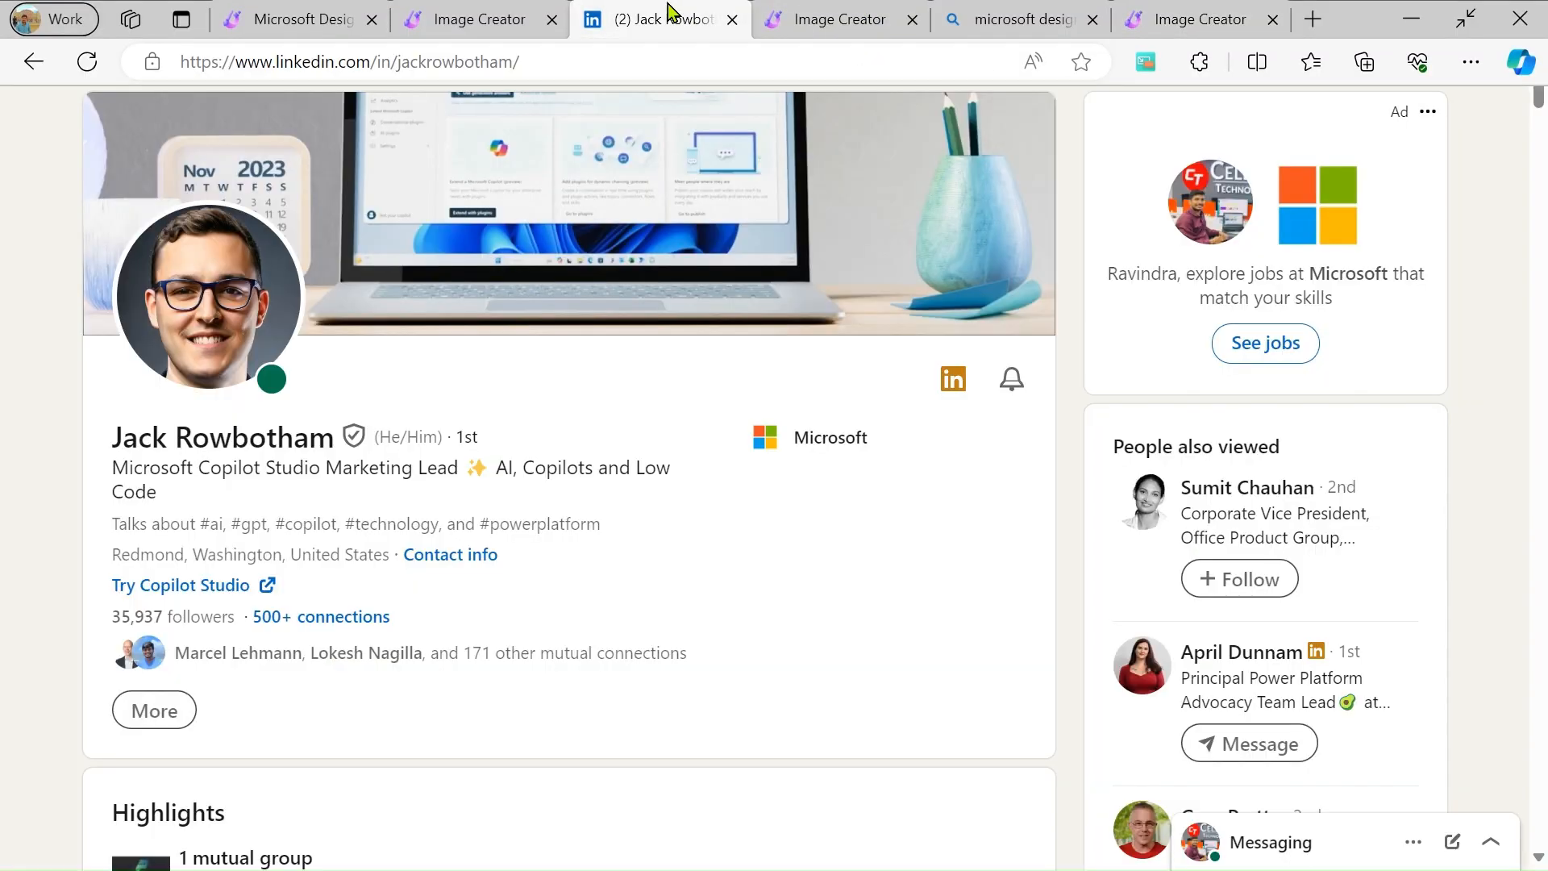
Browse Jack Rowbotham's Designer avatar post, then return to Image Creator in fullscreen
scroll("down", 3)
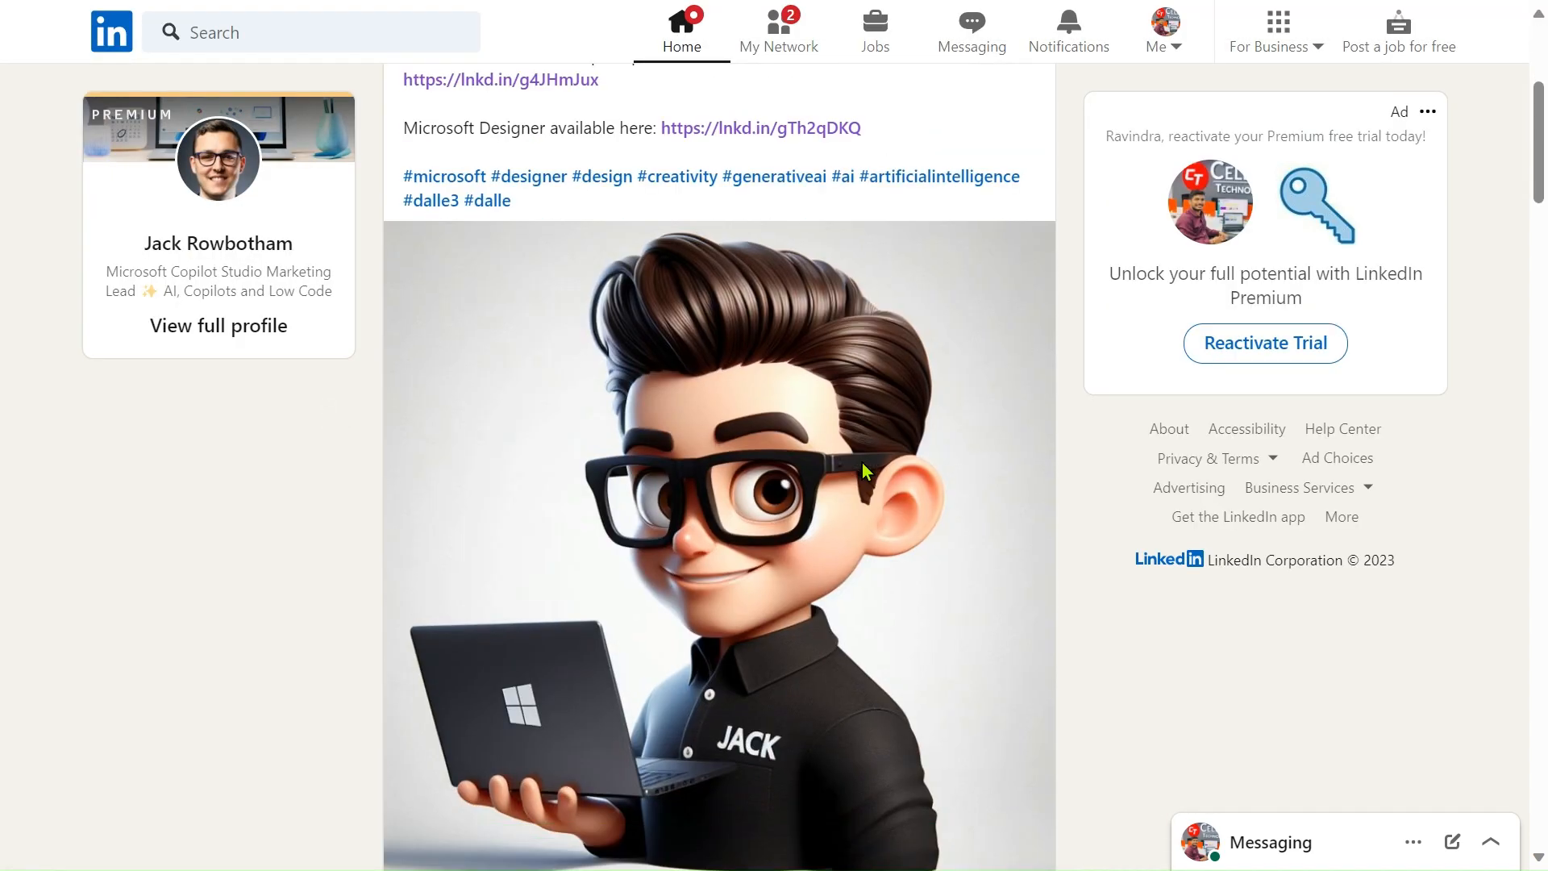
scroll("down", 3)
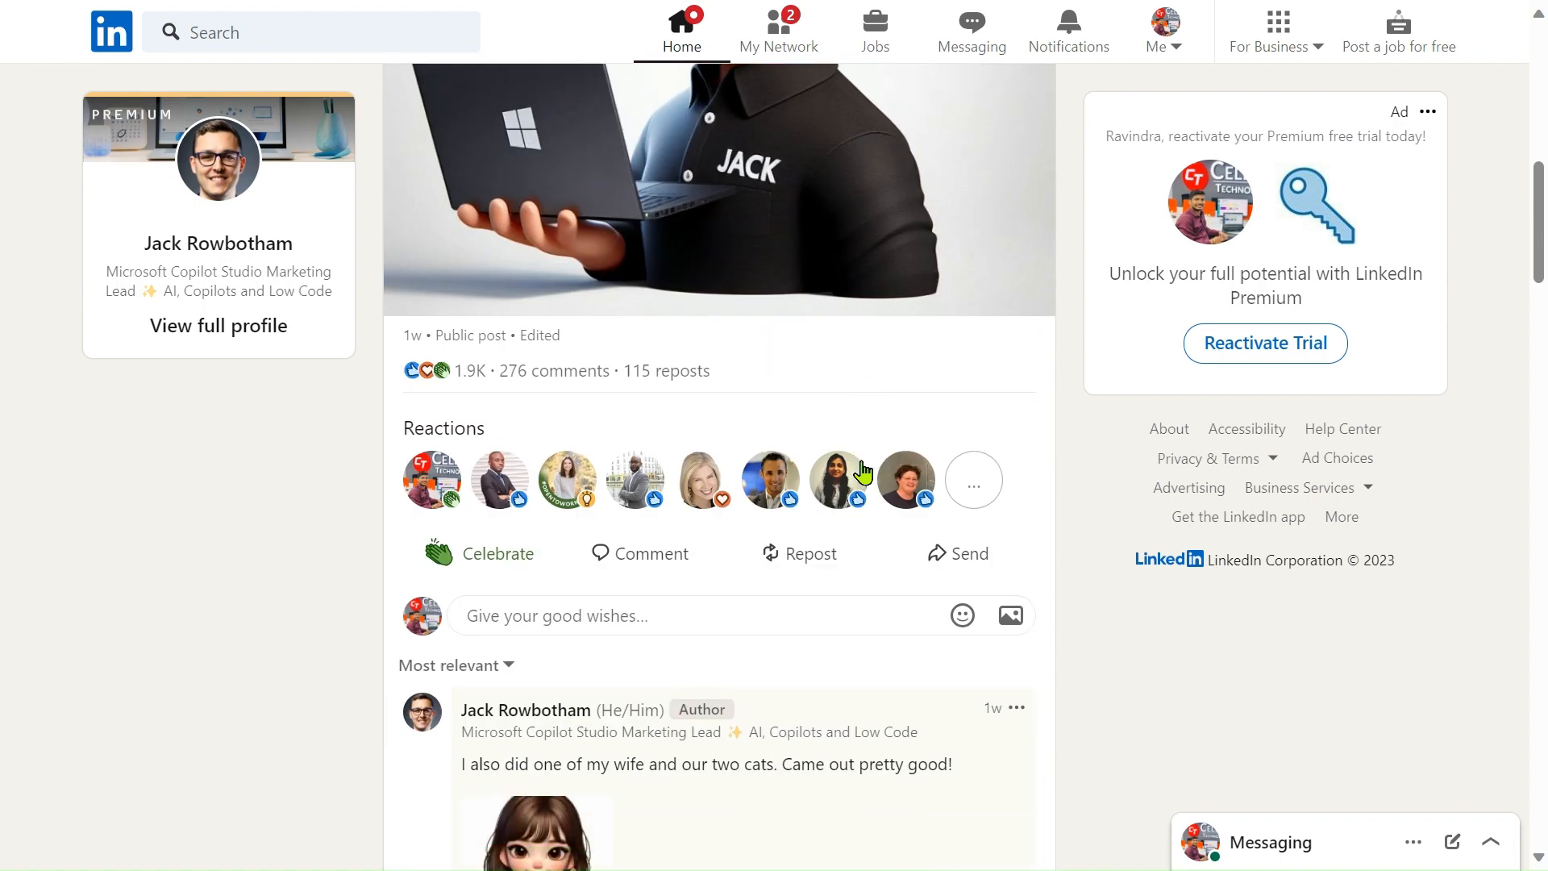
scroll("down", 3)
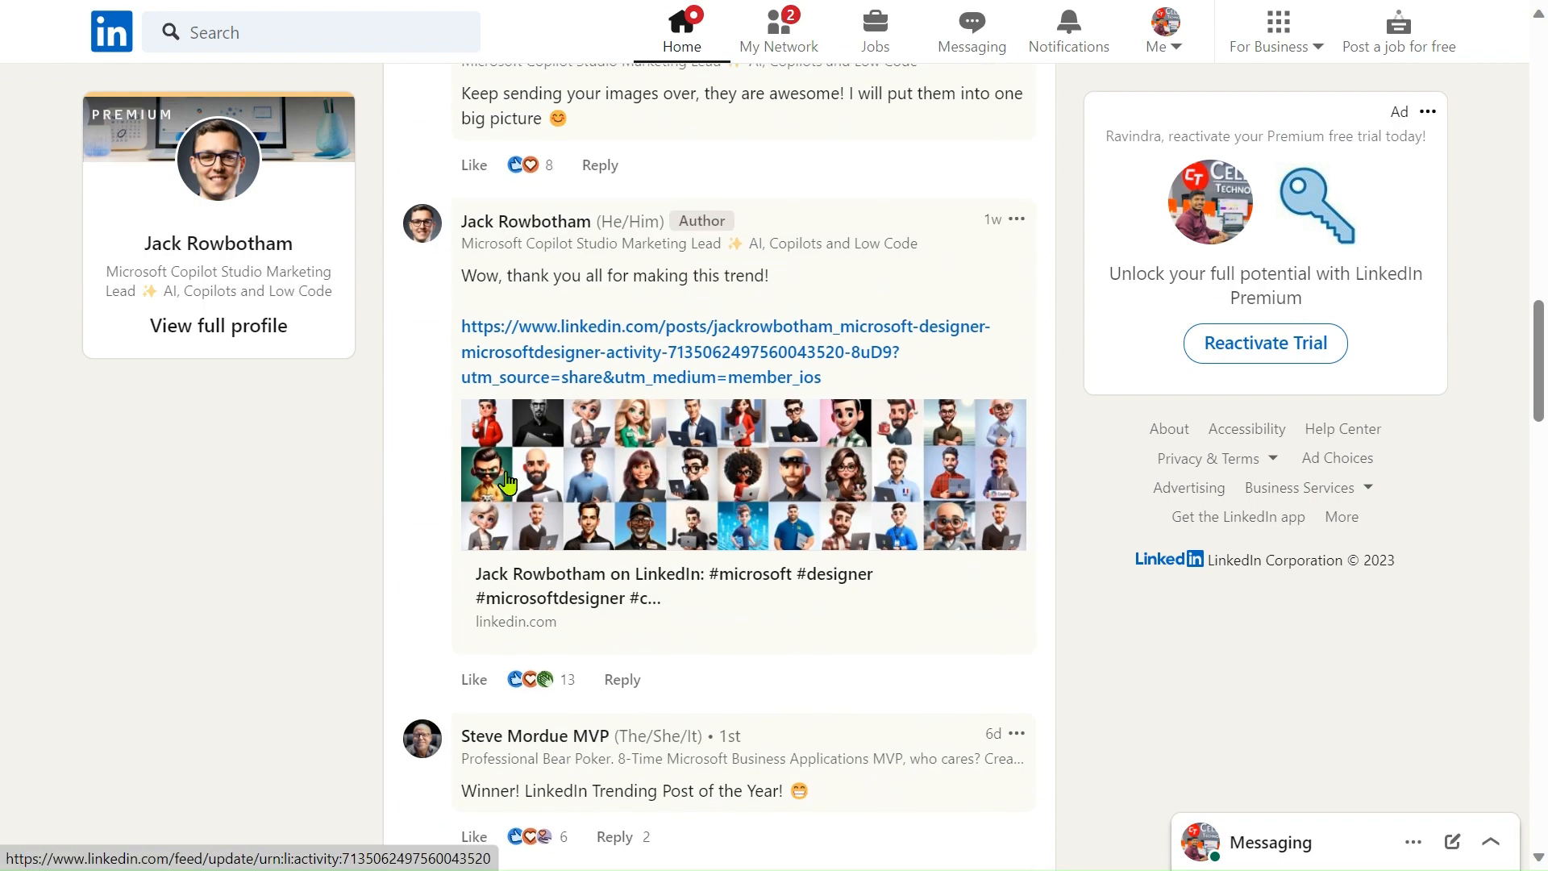
mouse_move(808, 504)
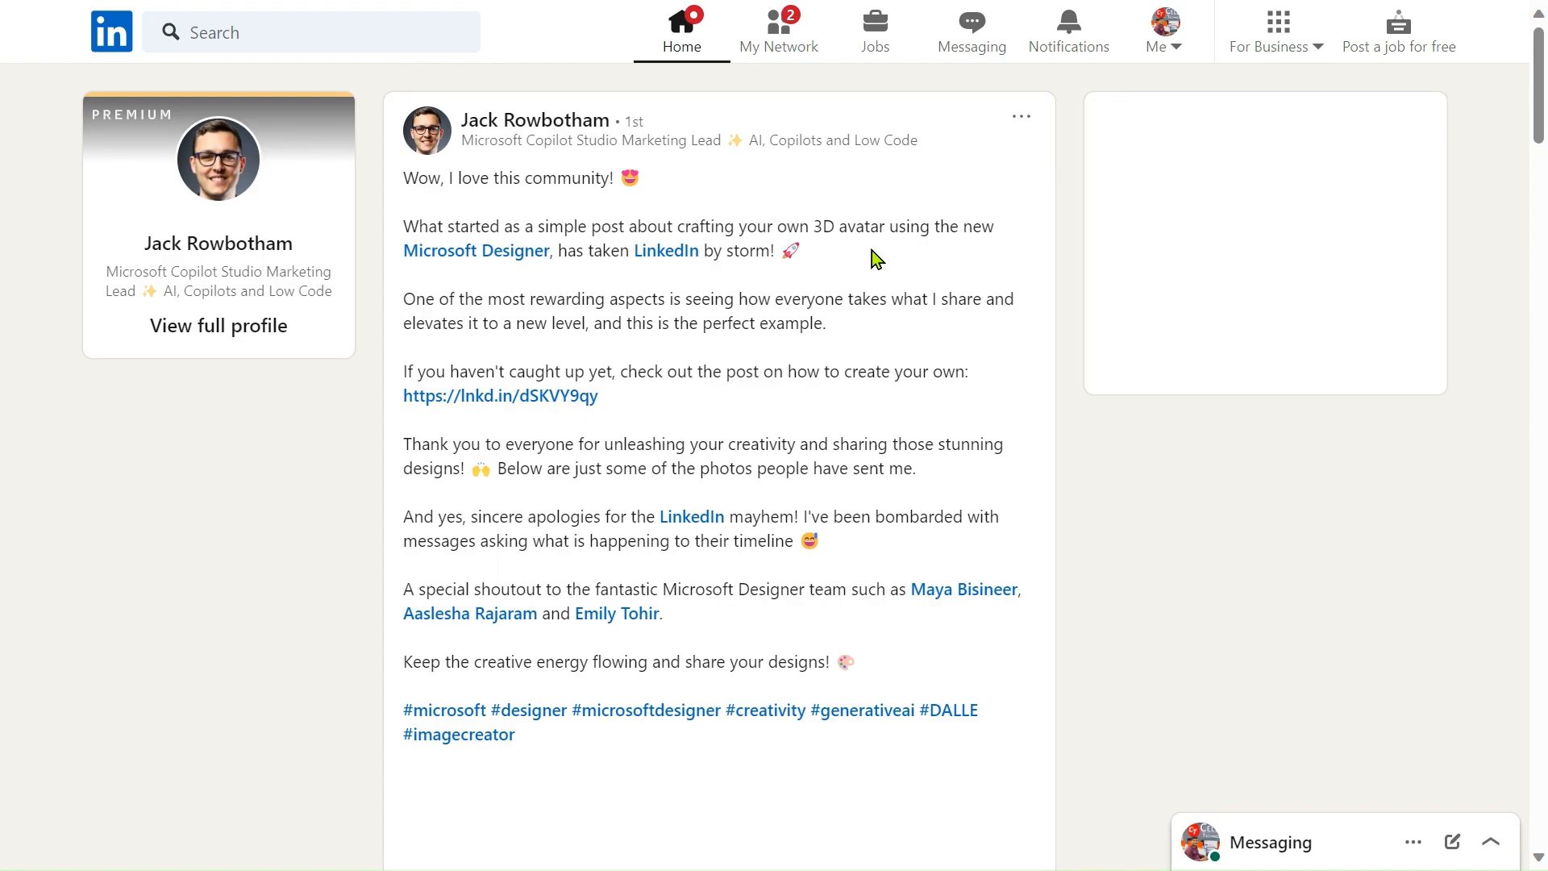
scroll("down", 3)
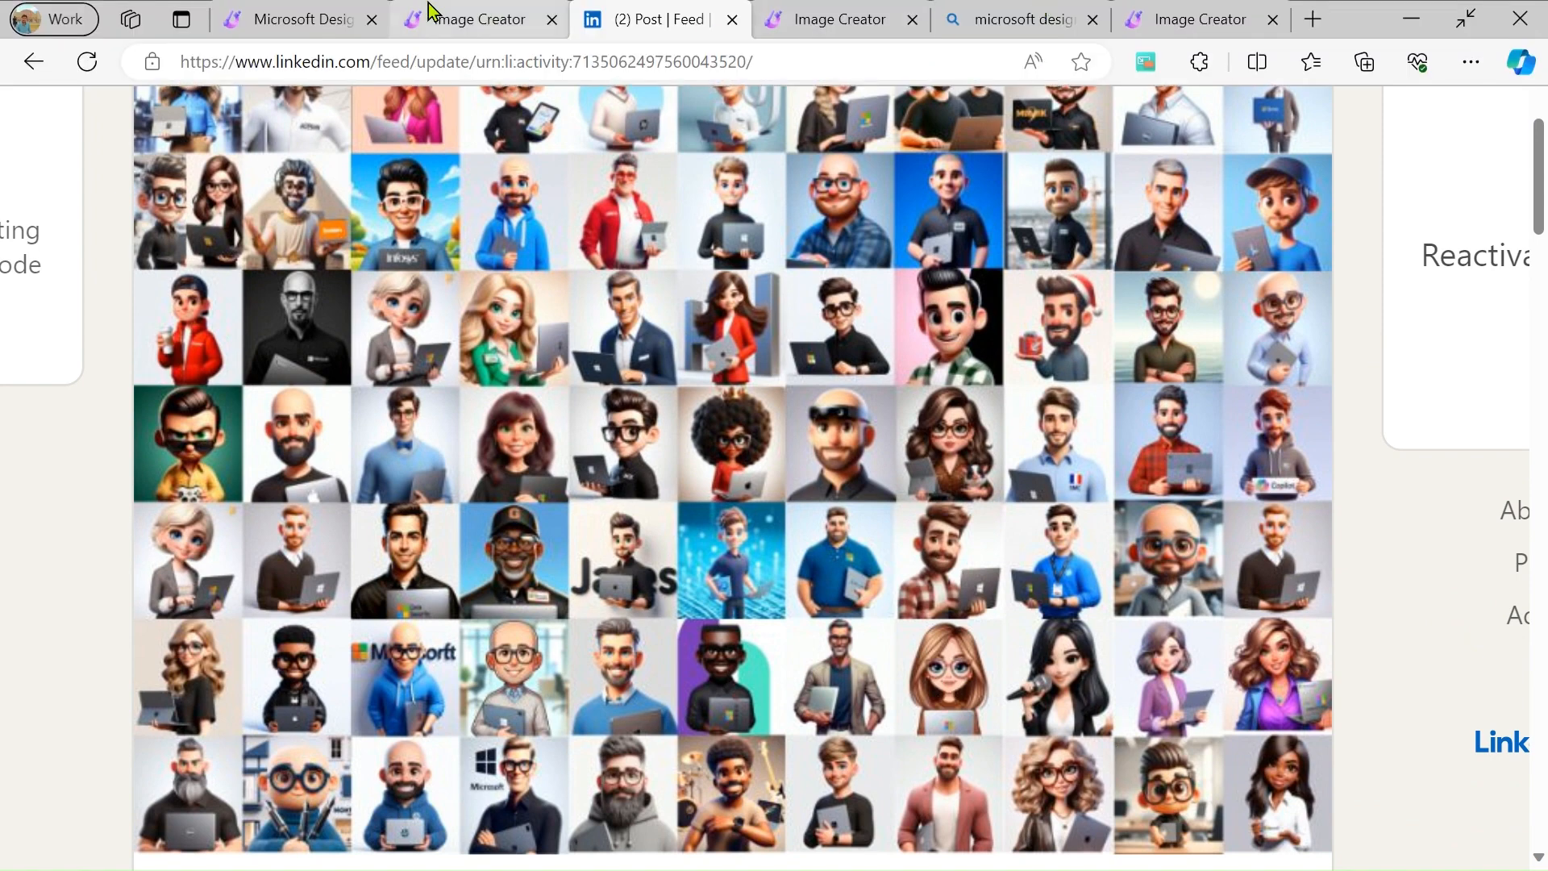
left_click(1201, 18)
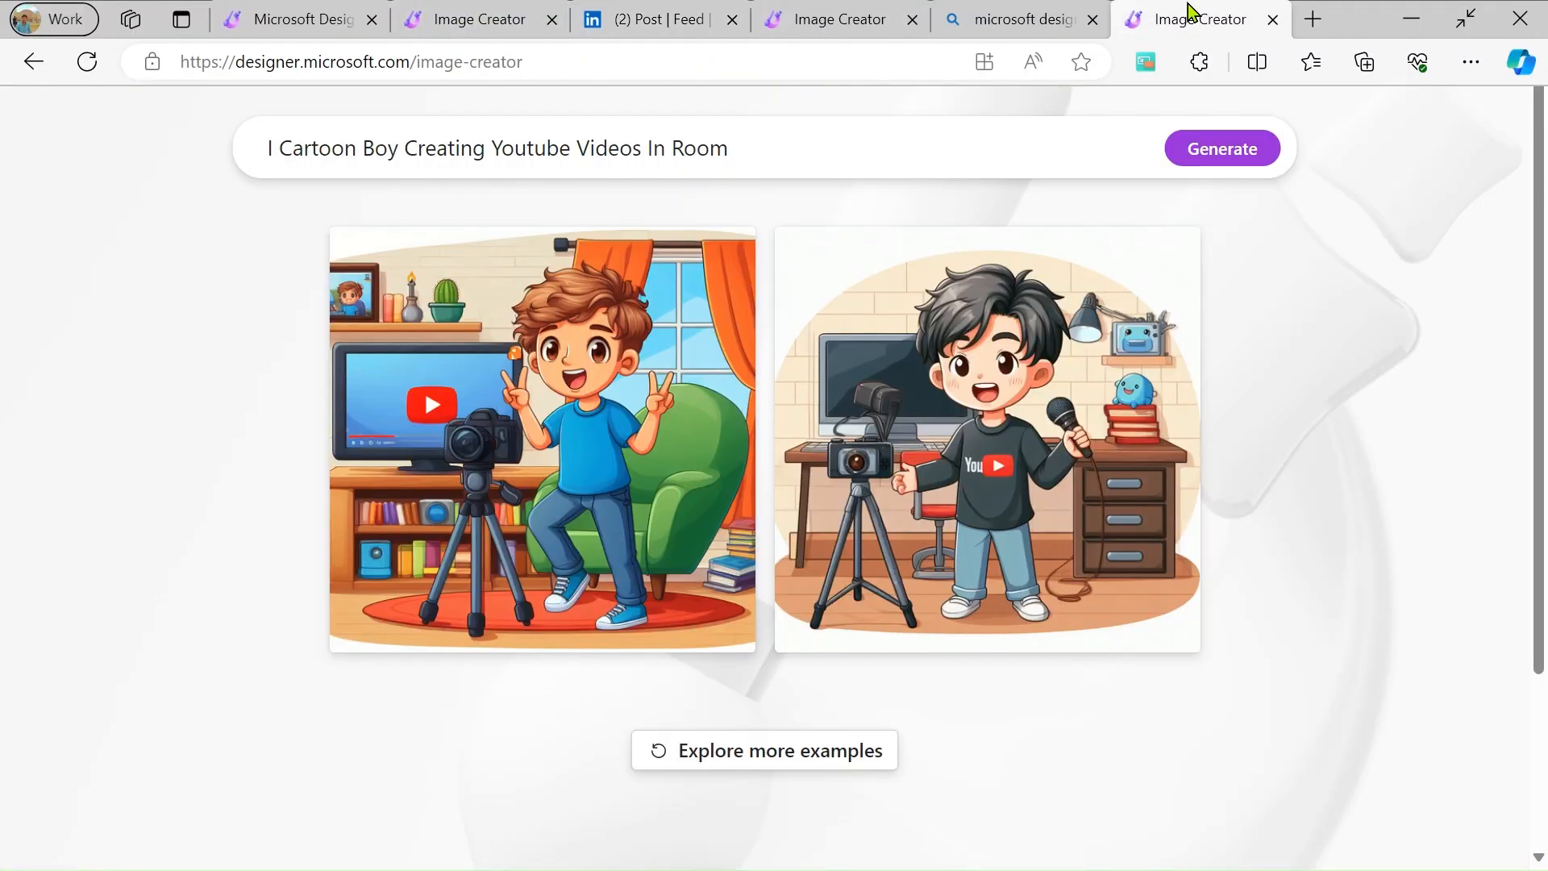
key("F11")
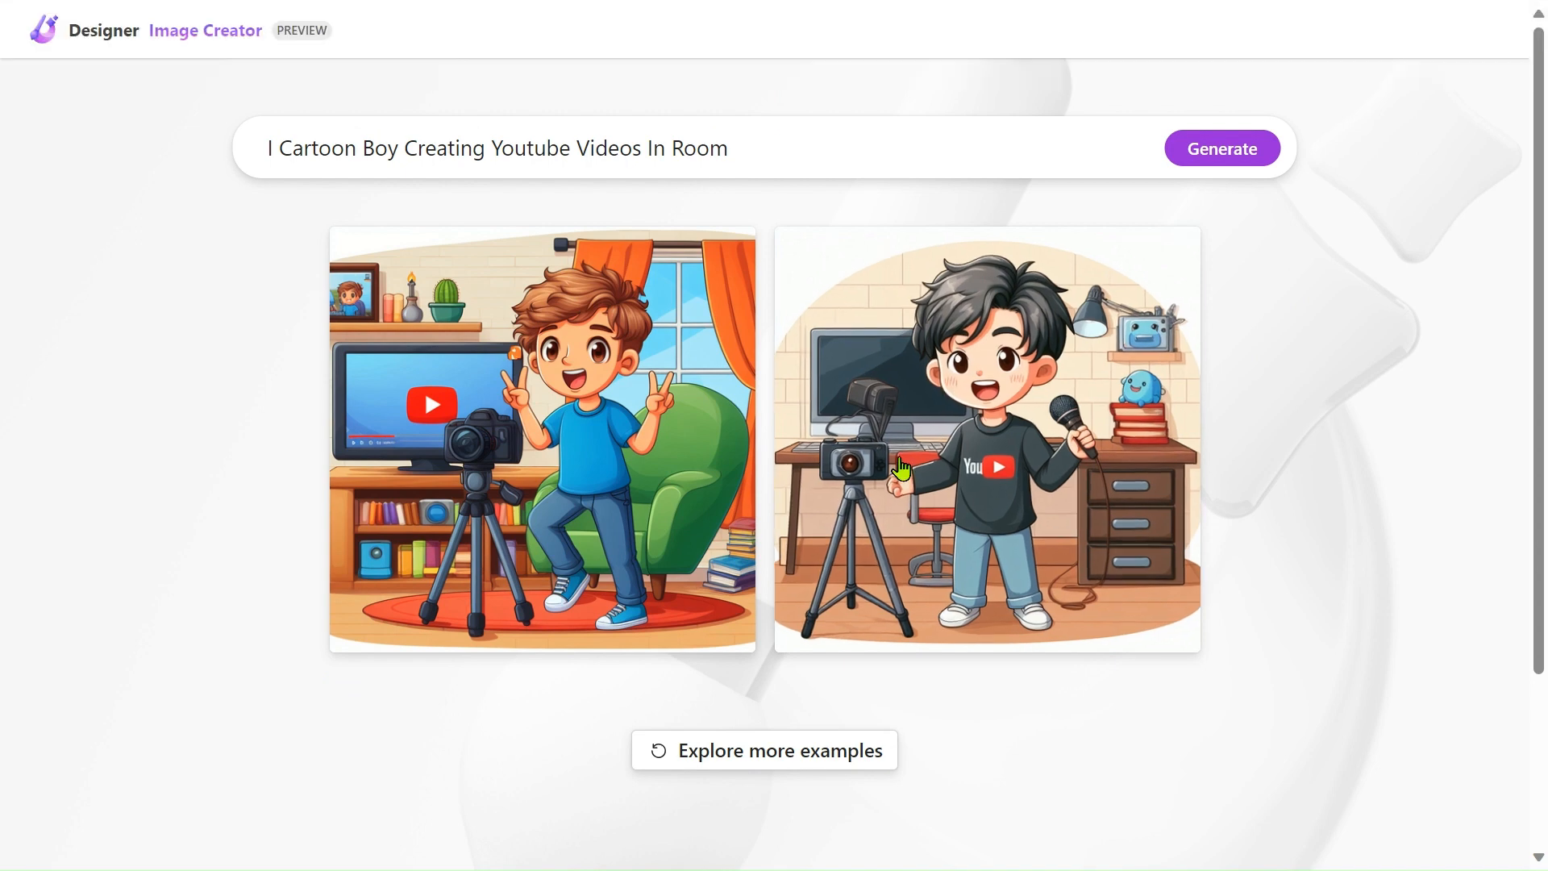